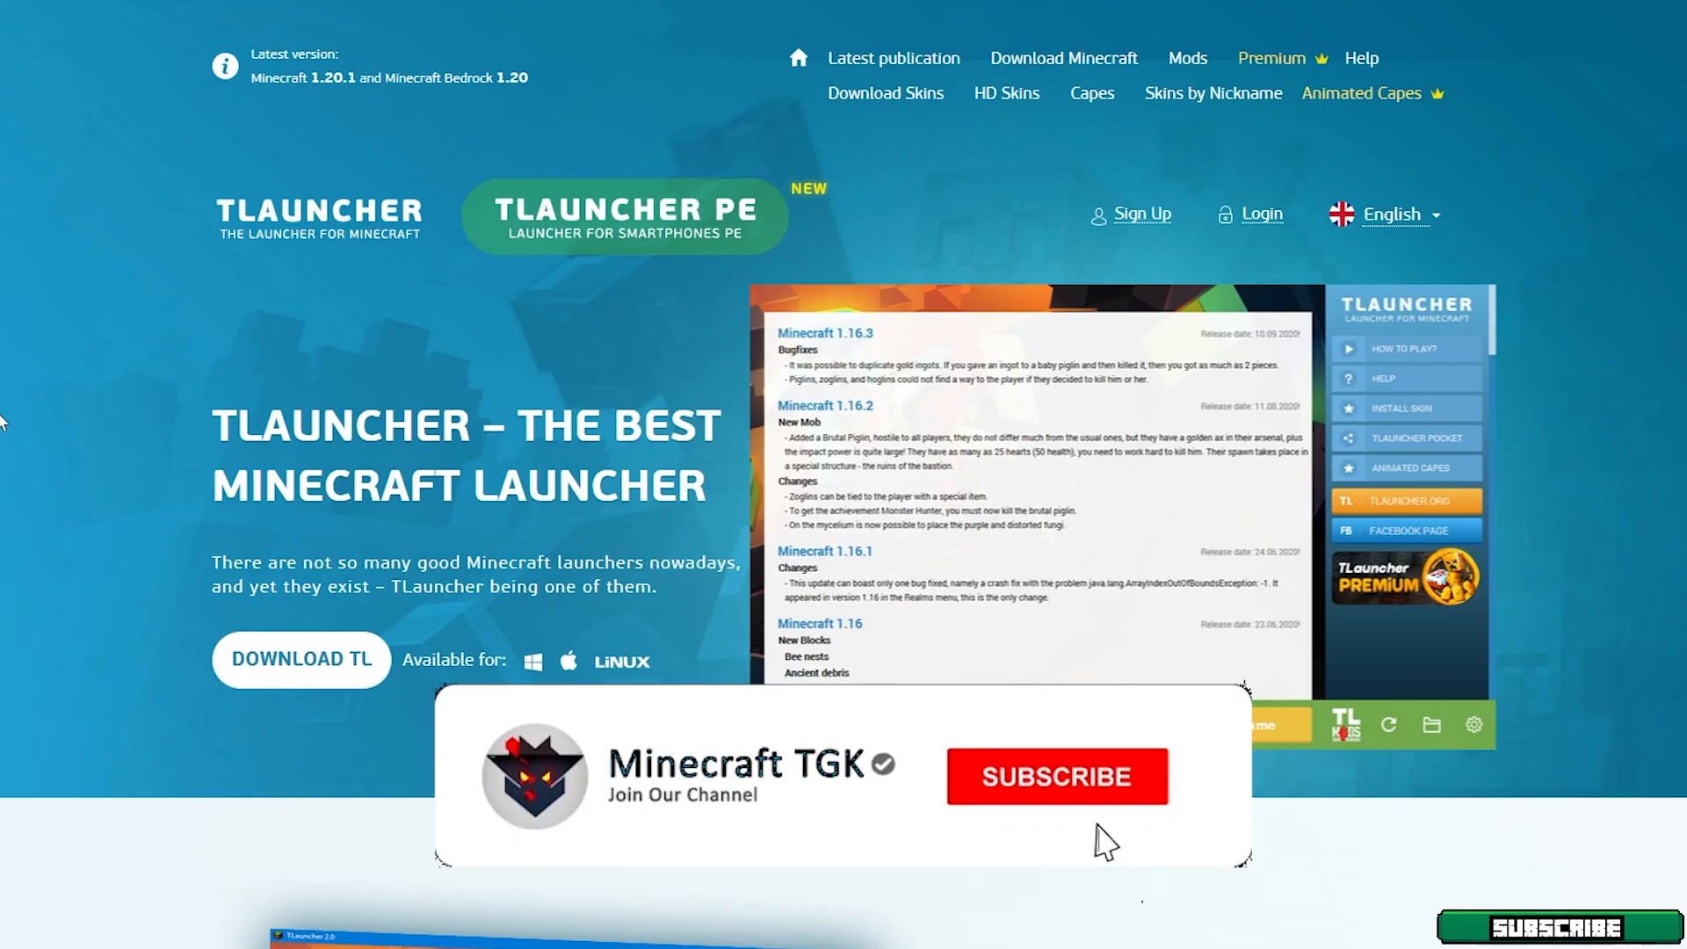
Open the TLauncher sign-up form and select its empty Login field.
{"action": "left_click", "coordinate": [1057, 777]}
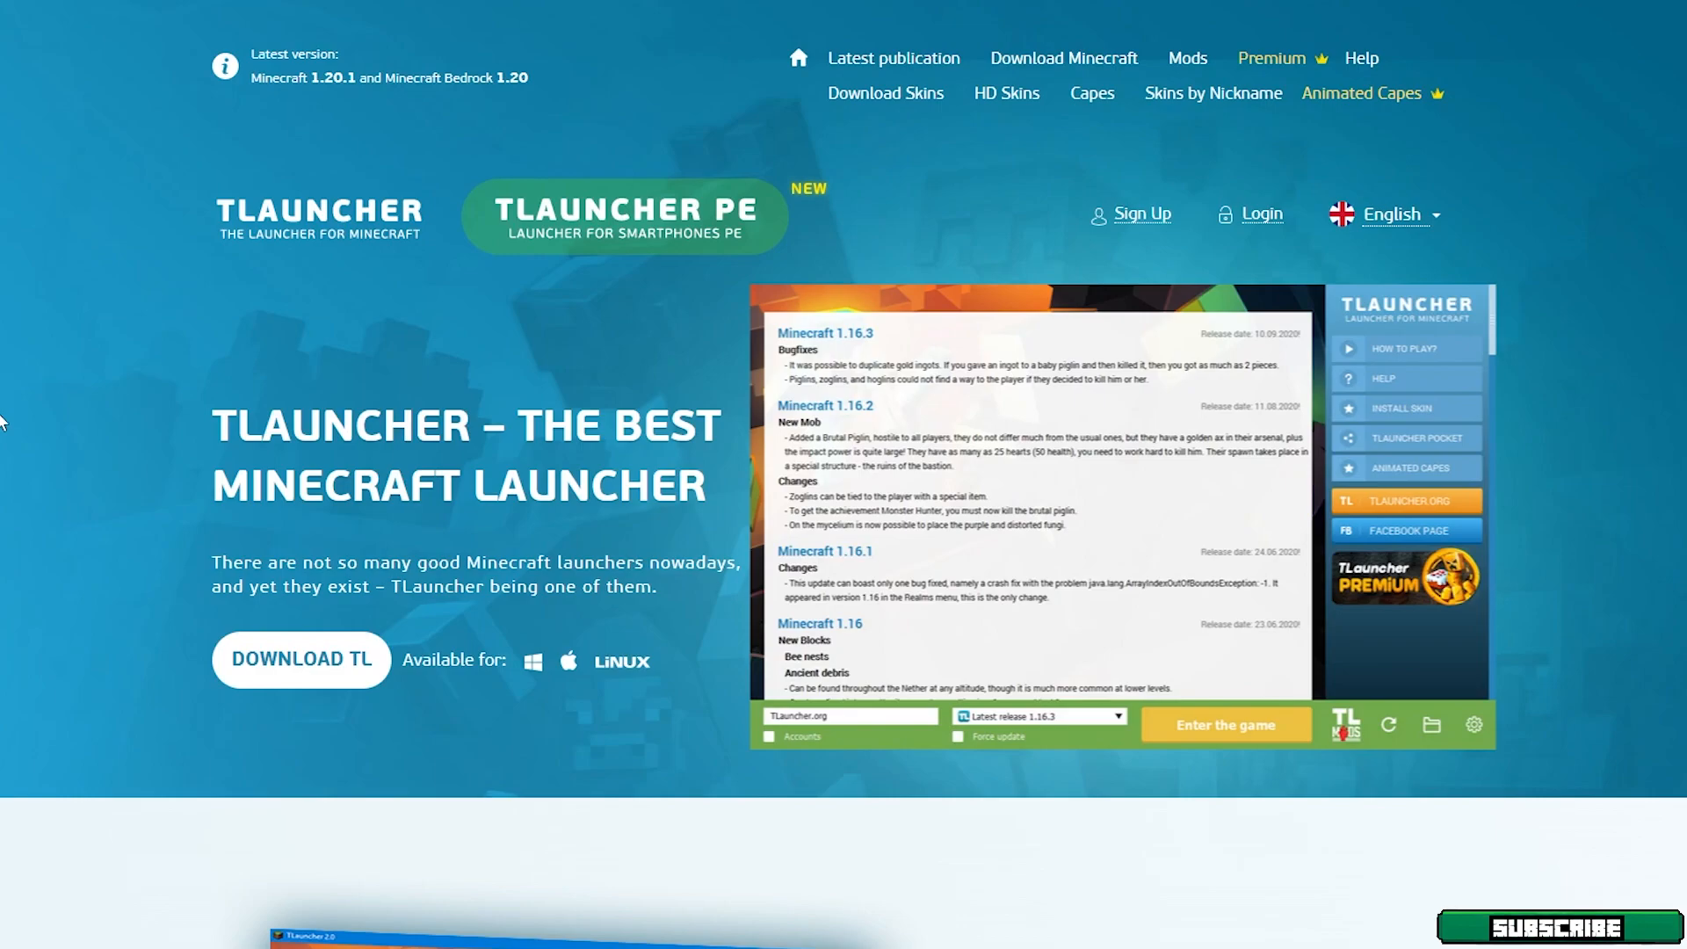
{"action": "mouse_move", "coordinate": [1138, 226]}
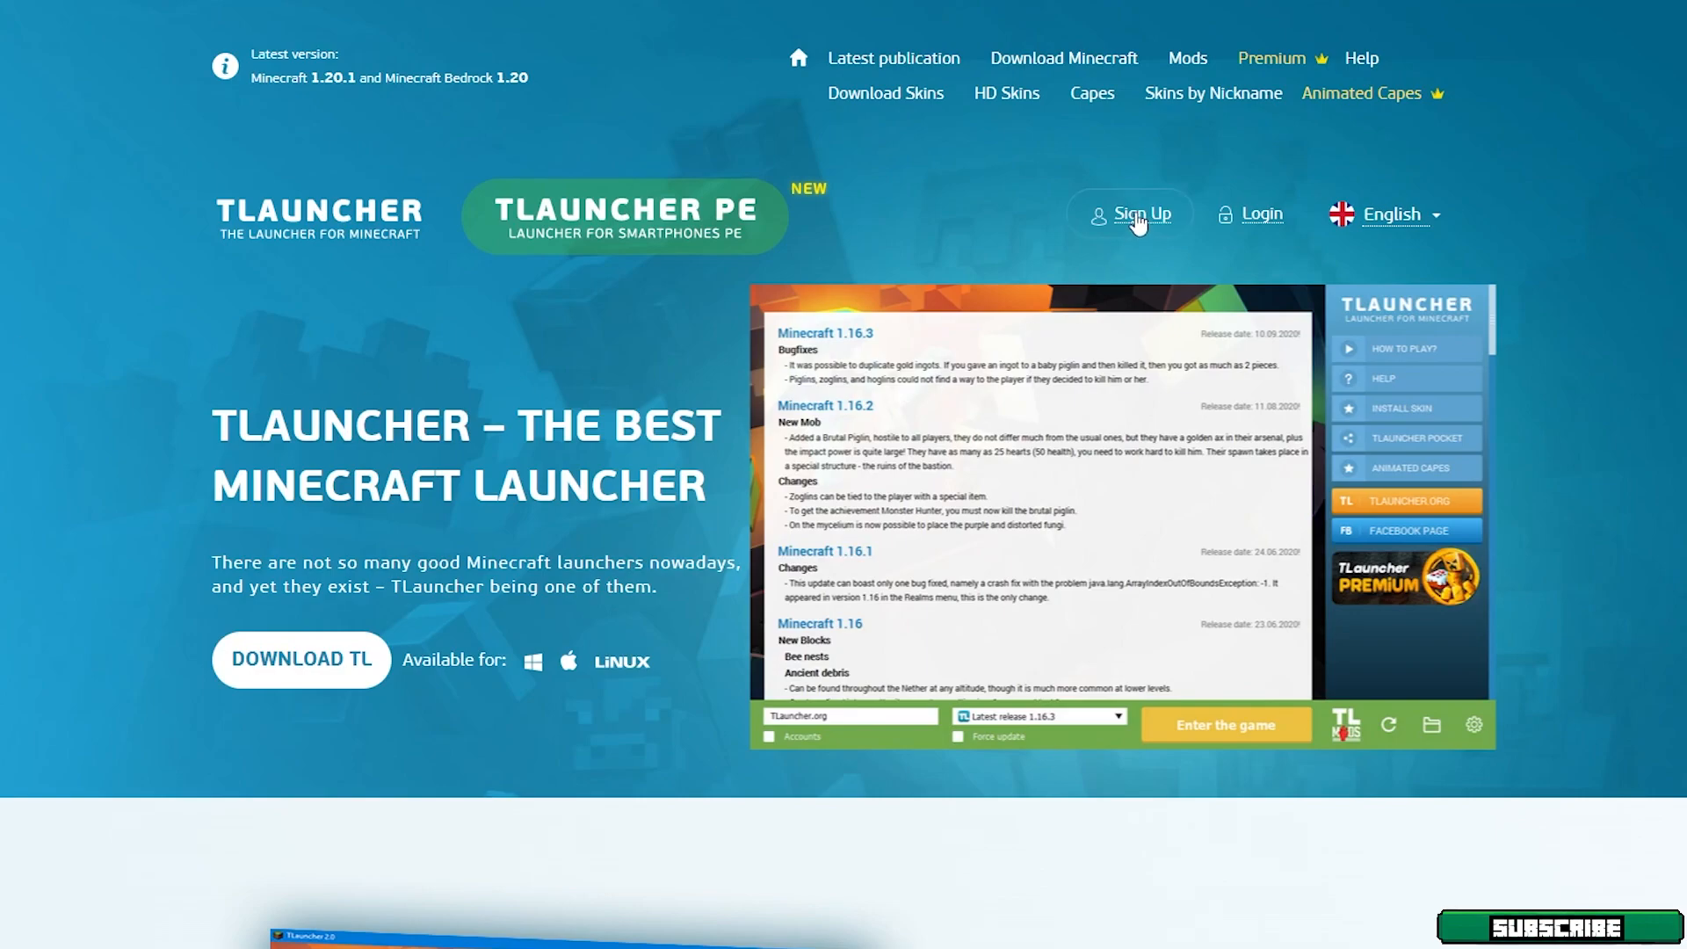
{"action": "left_click", "coordinate": [1140, 214]}
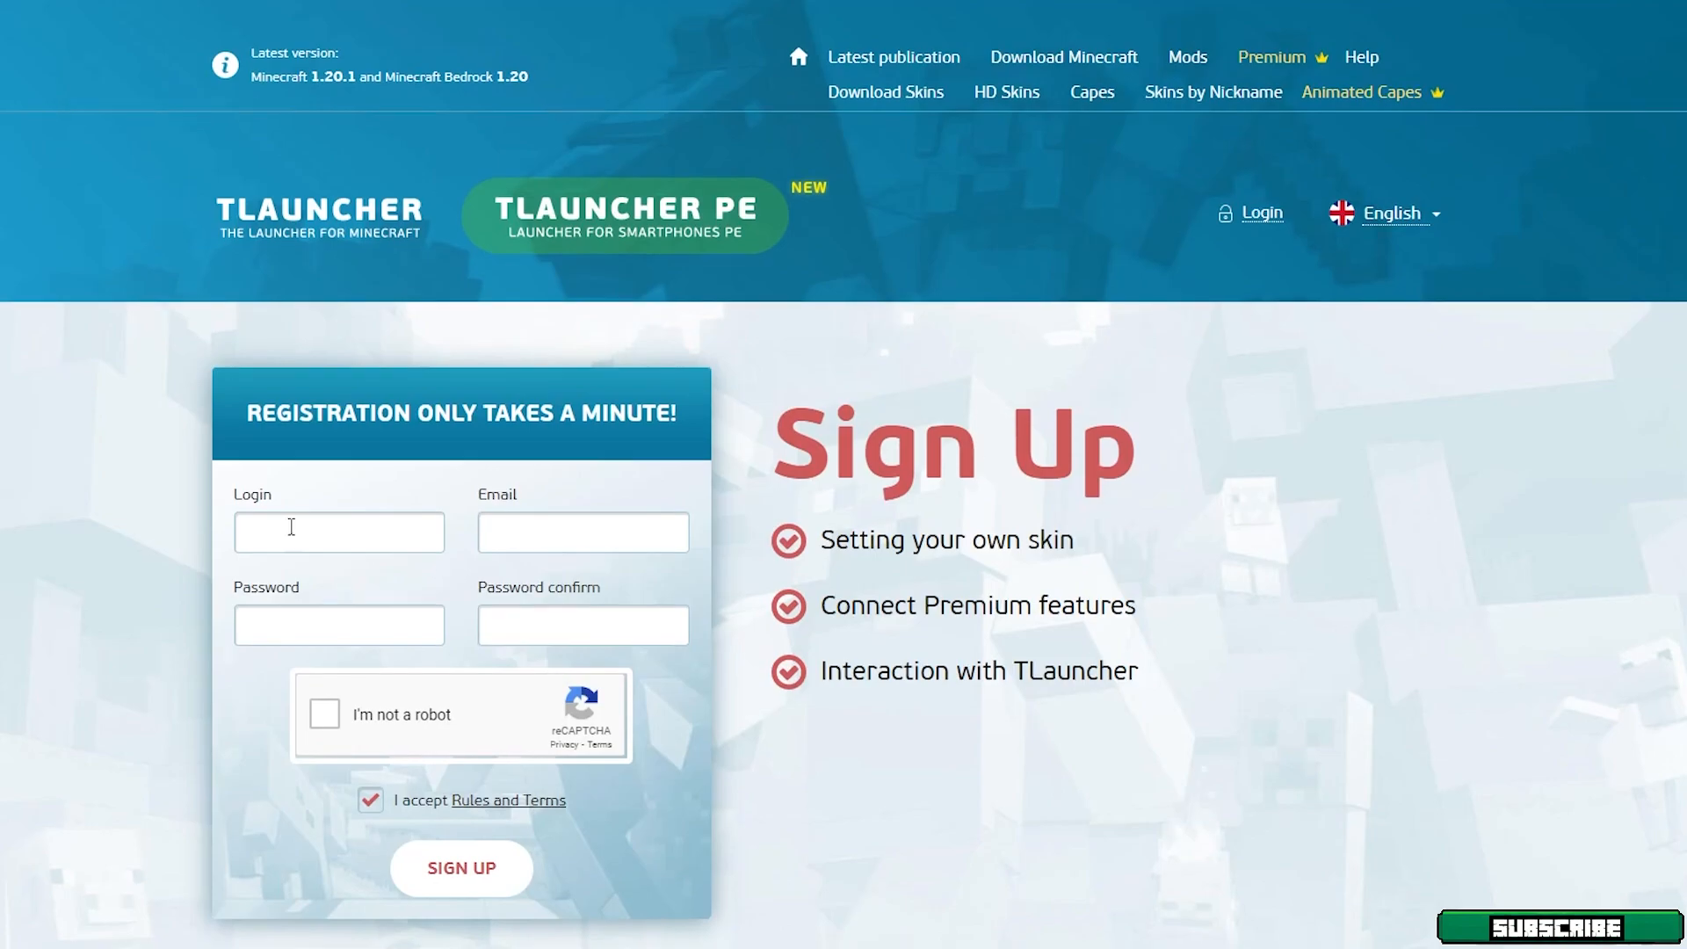
{"action": "scroll", "scroll_direction": "down", "scroll_amount": 3}
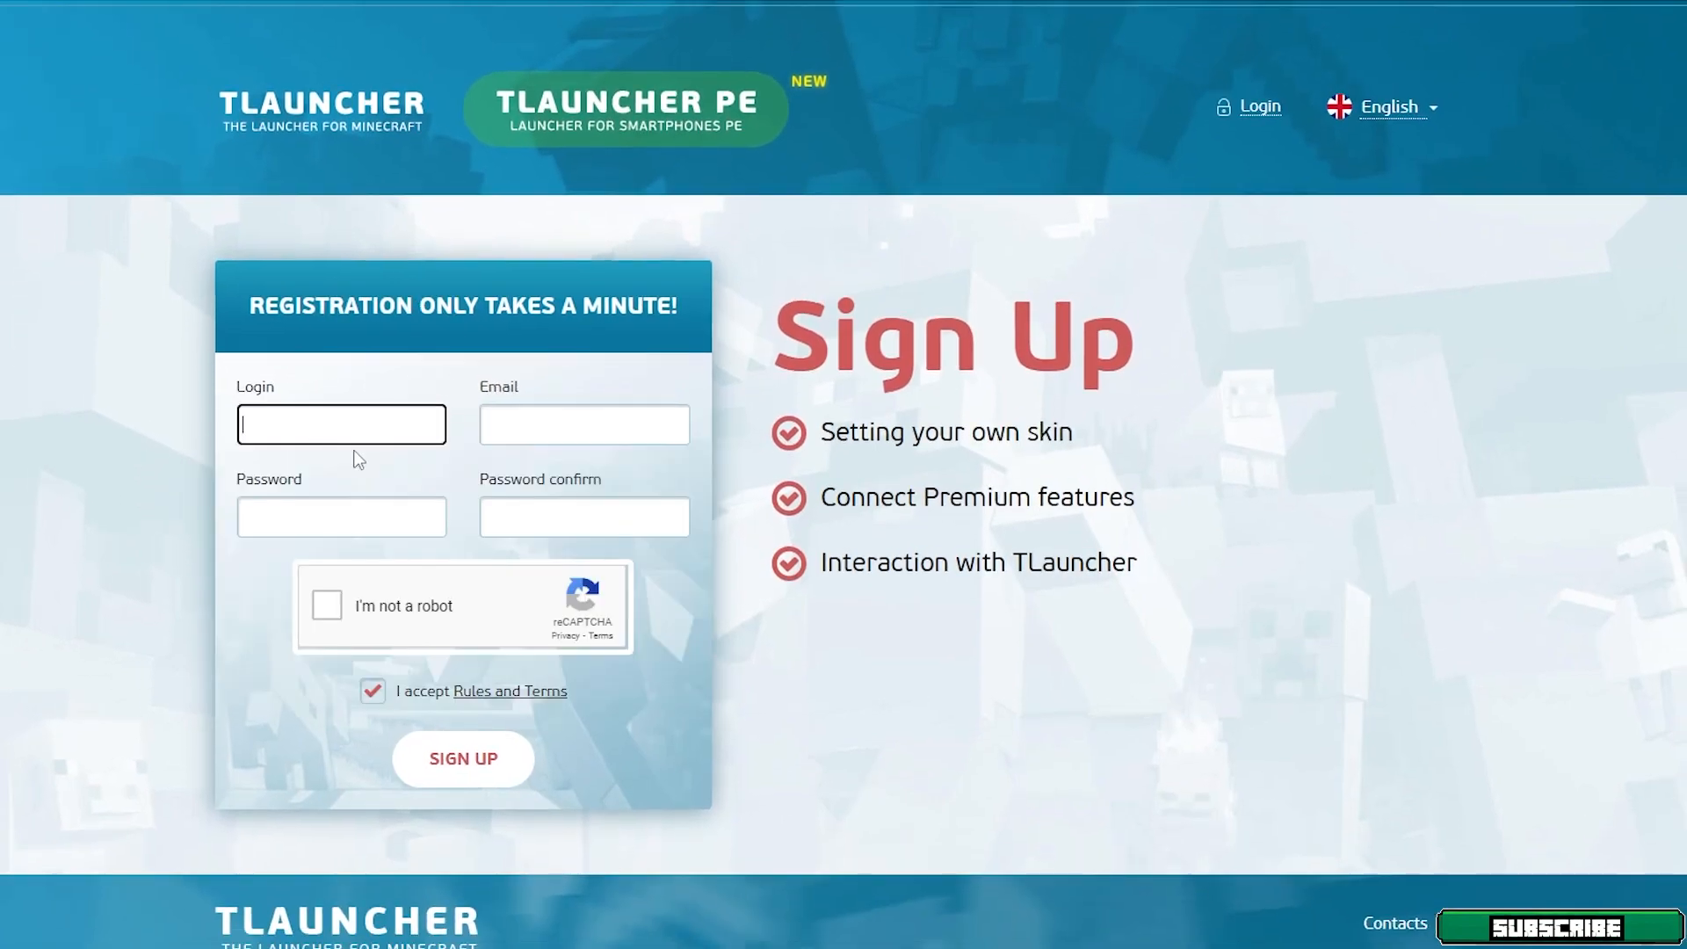
{"action": "mouse_move", "coordinate": [219, 553]}
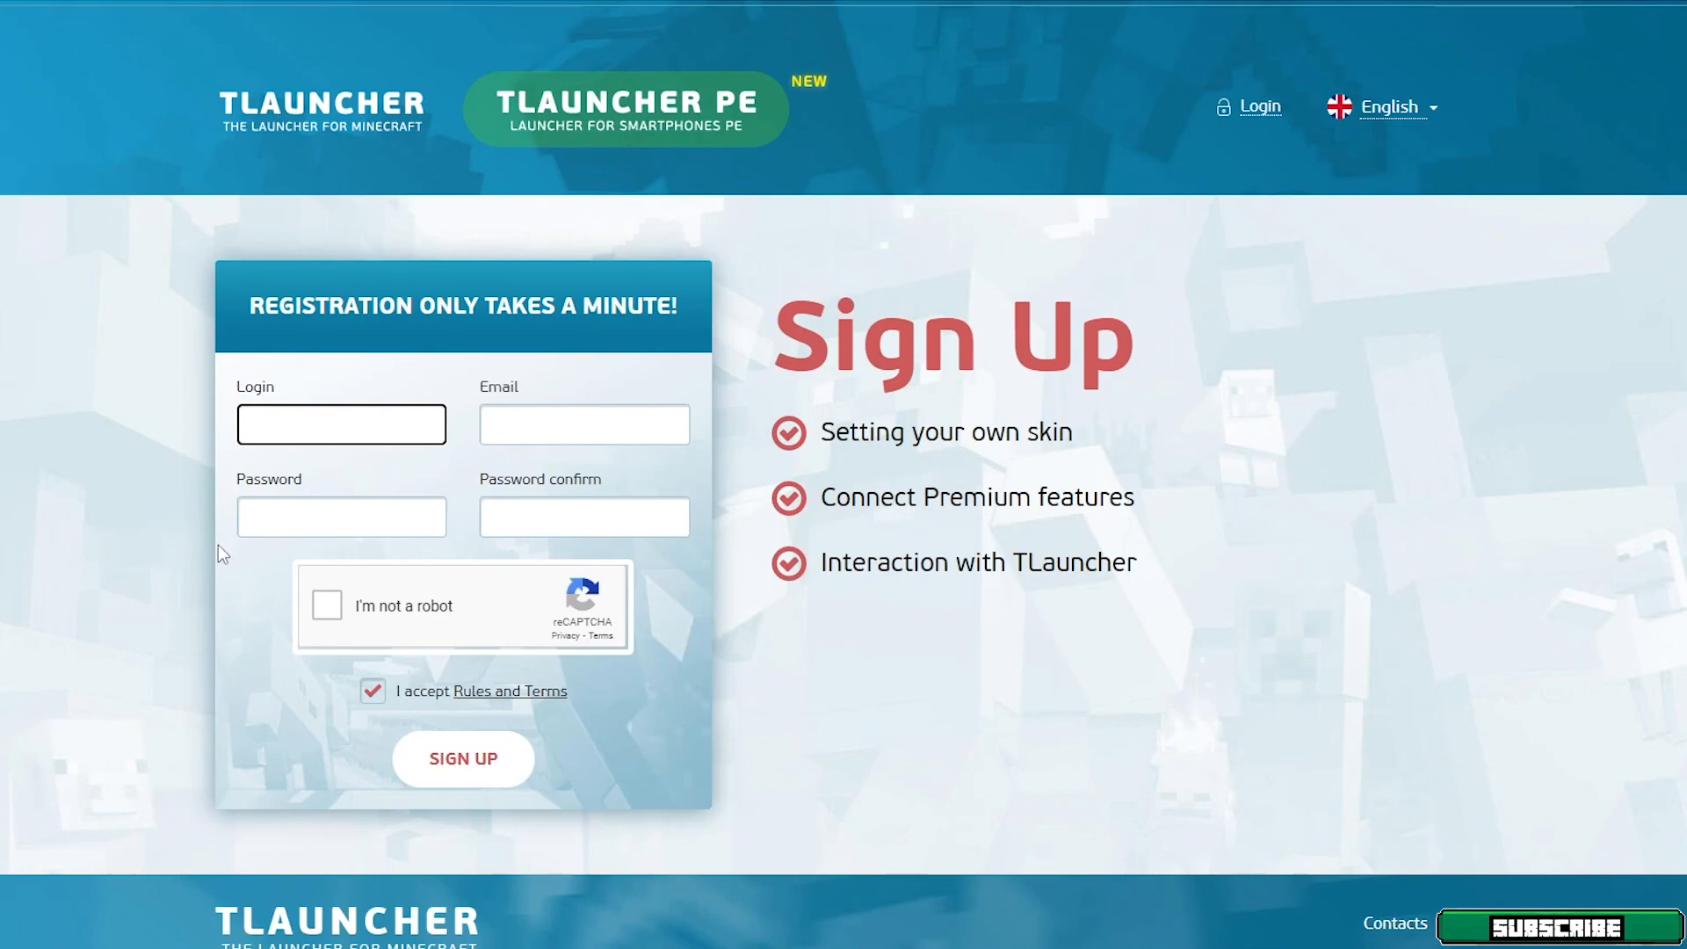
{"action": "mouse_move", "coordinate": [358, 629]}
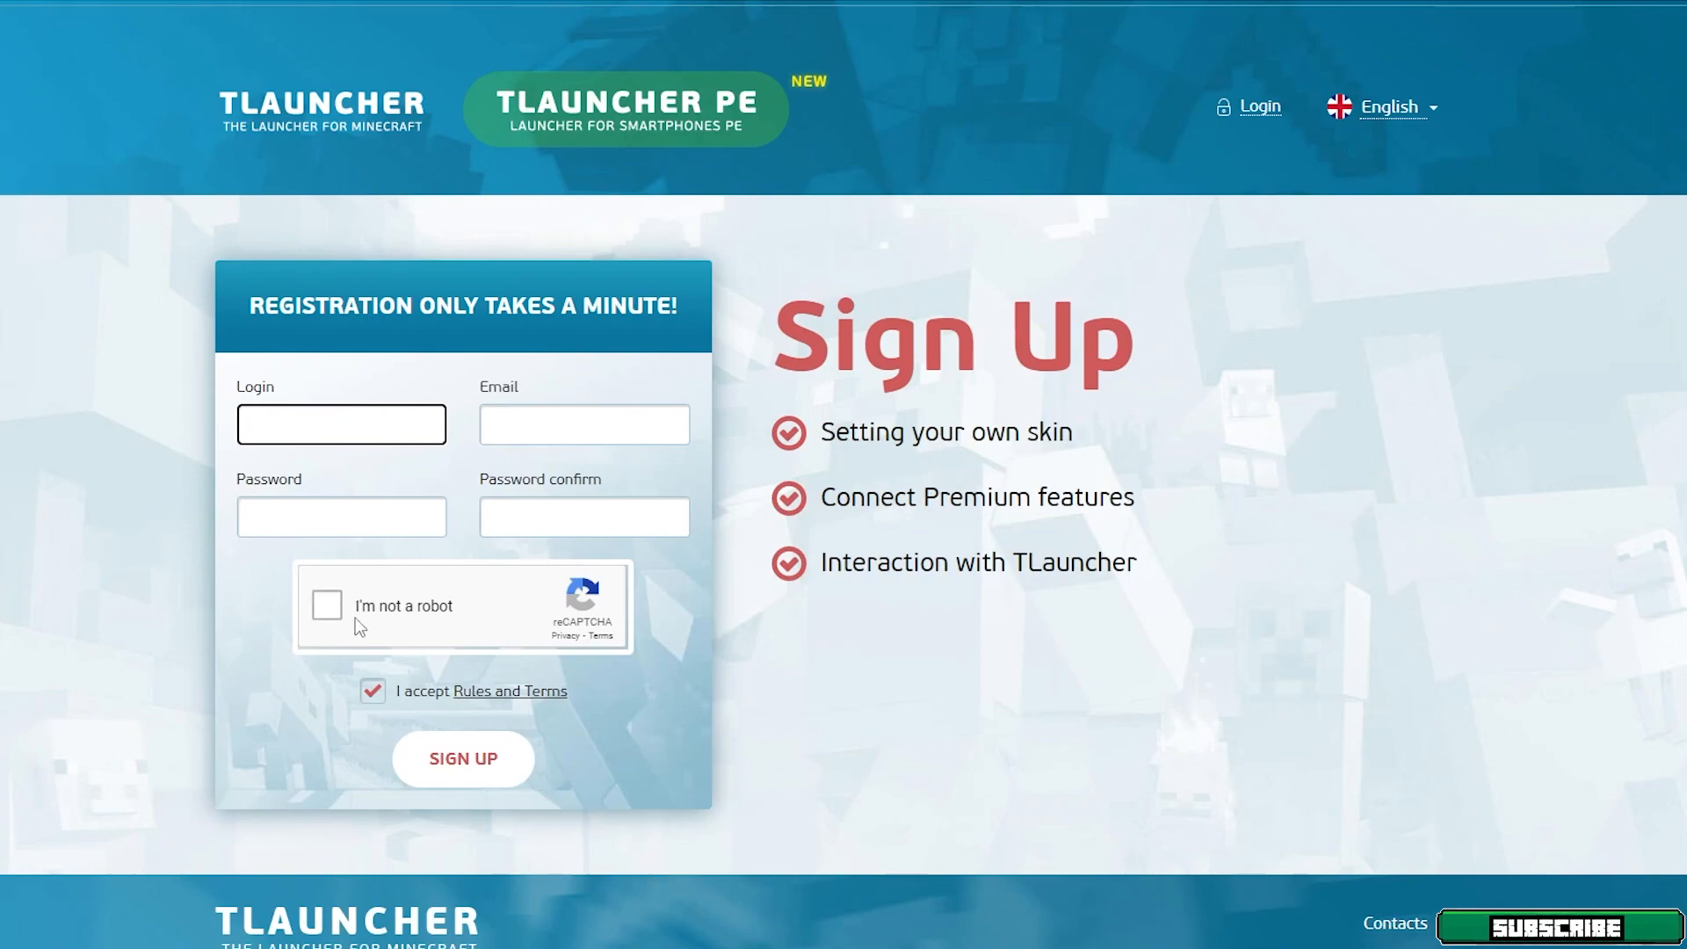
{"action": "mouse_move", "coordinate": [156, 569]}
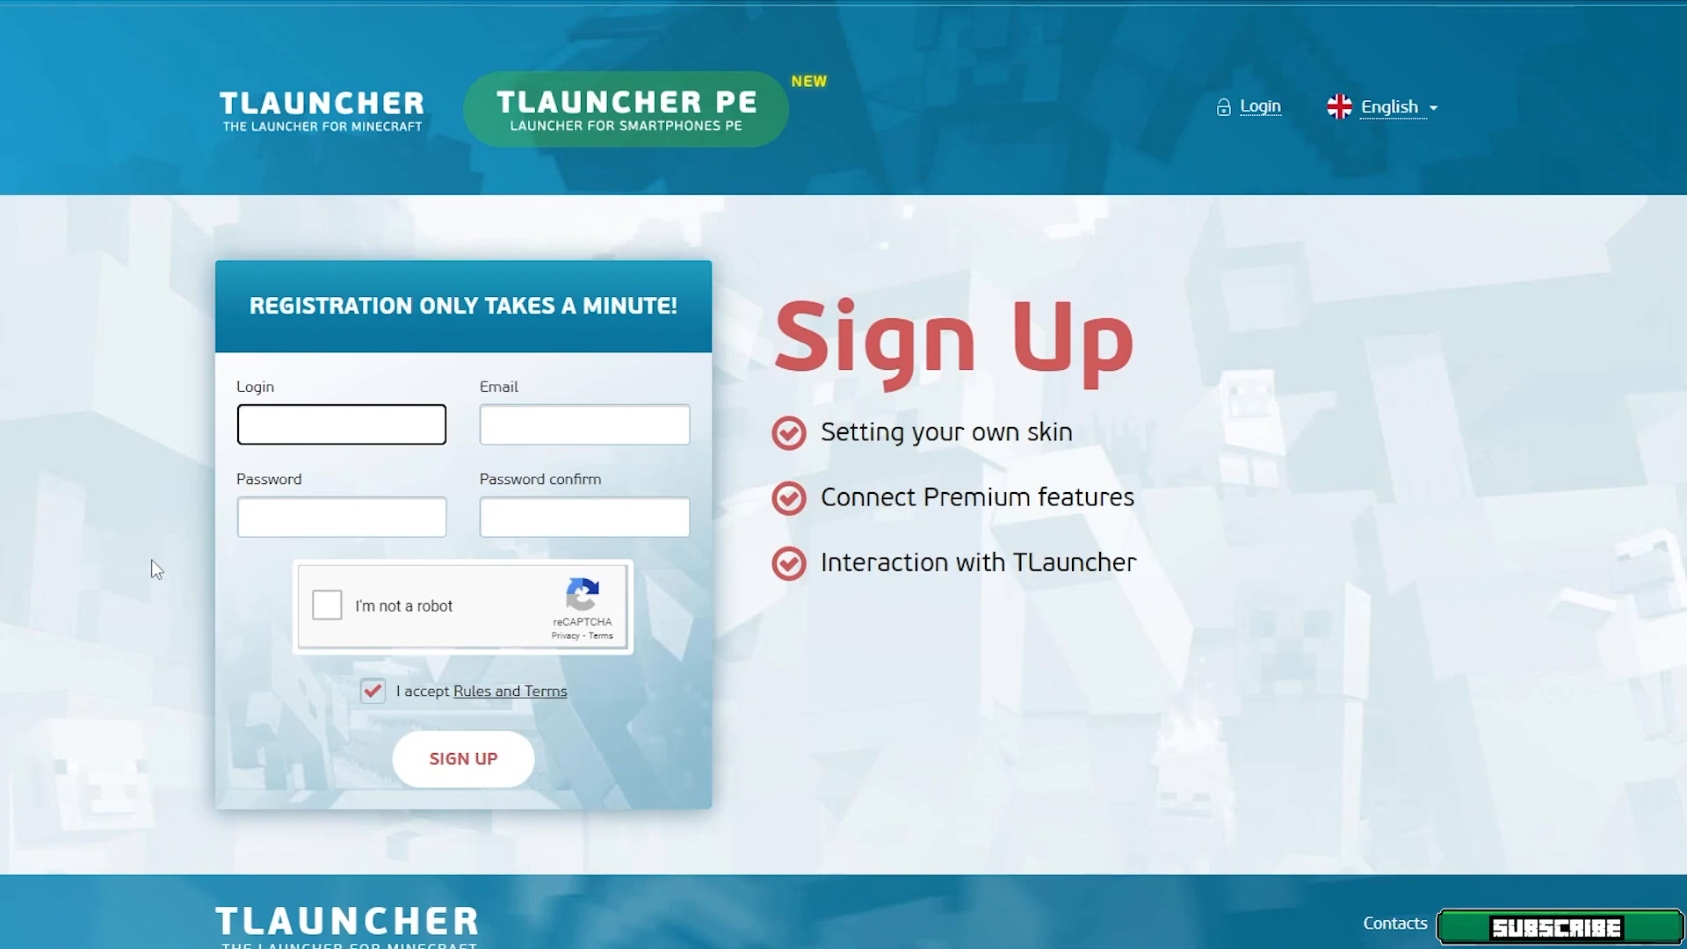
{"action": "mouse_move", "coordinate": [75, 548]}
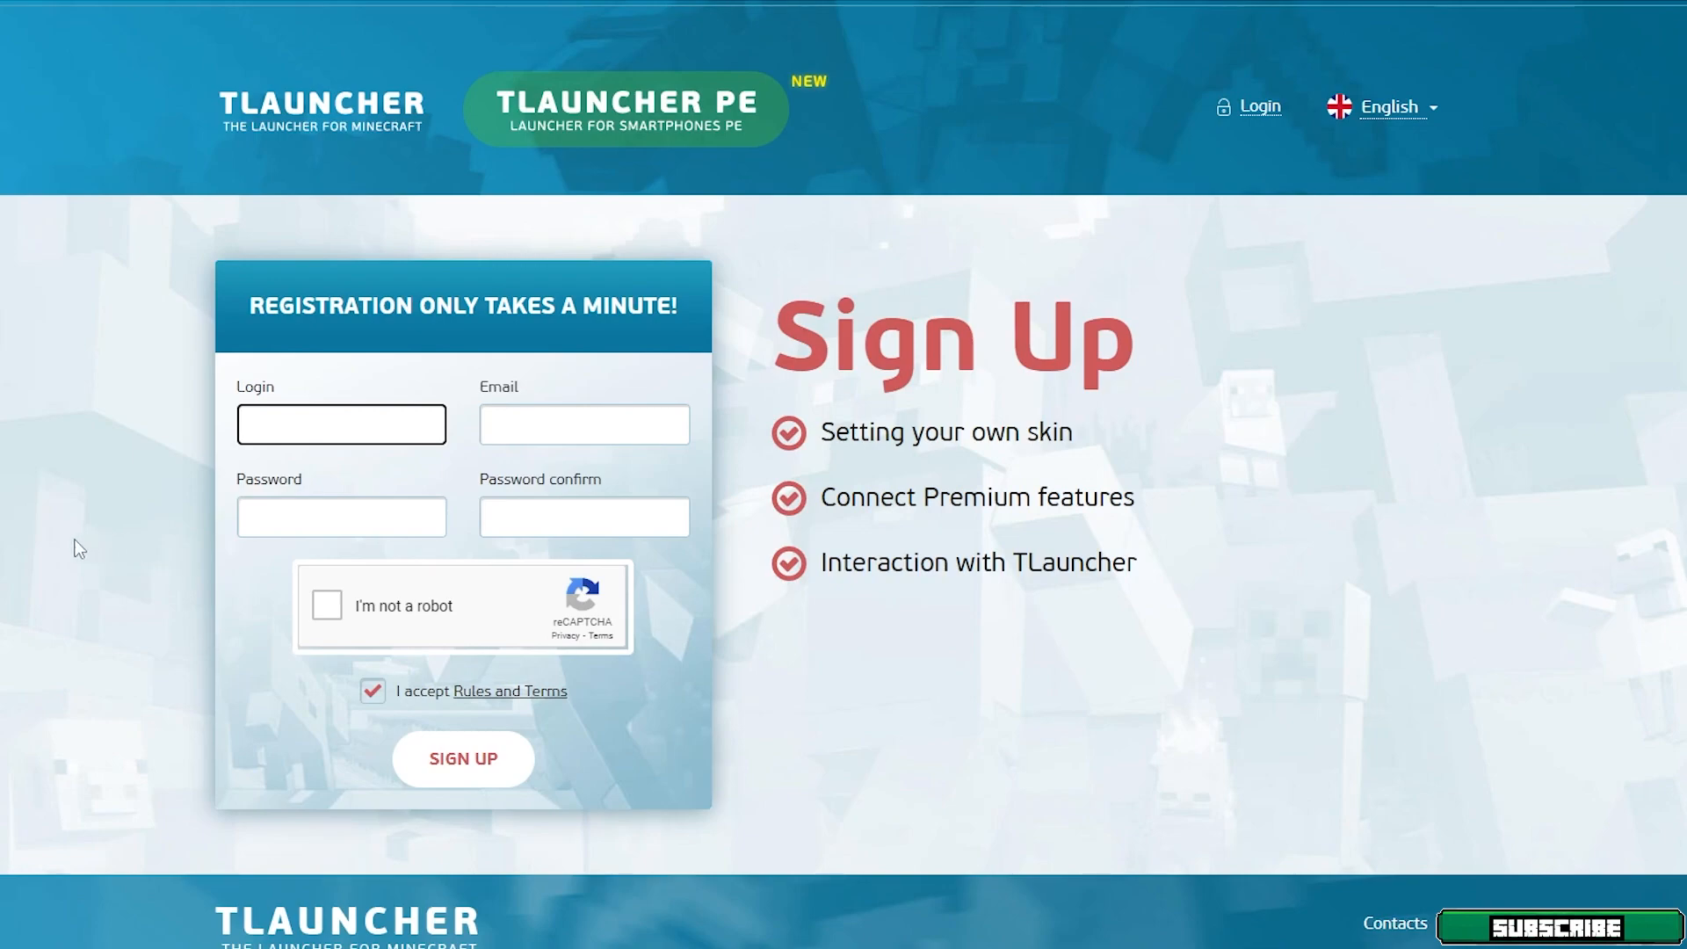
{"action": "mouse_move", "coordinate": [107, 512]}
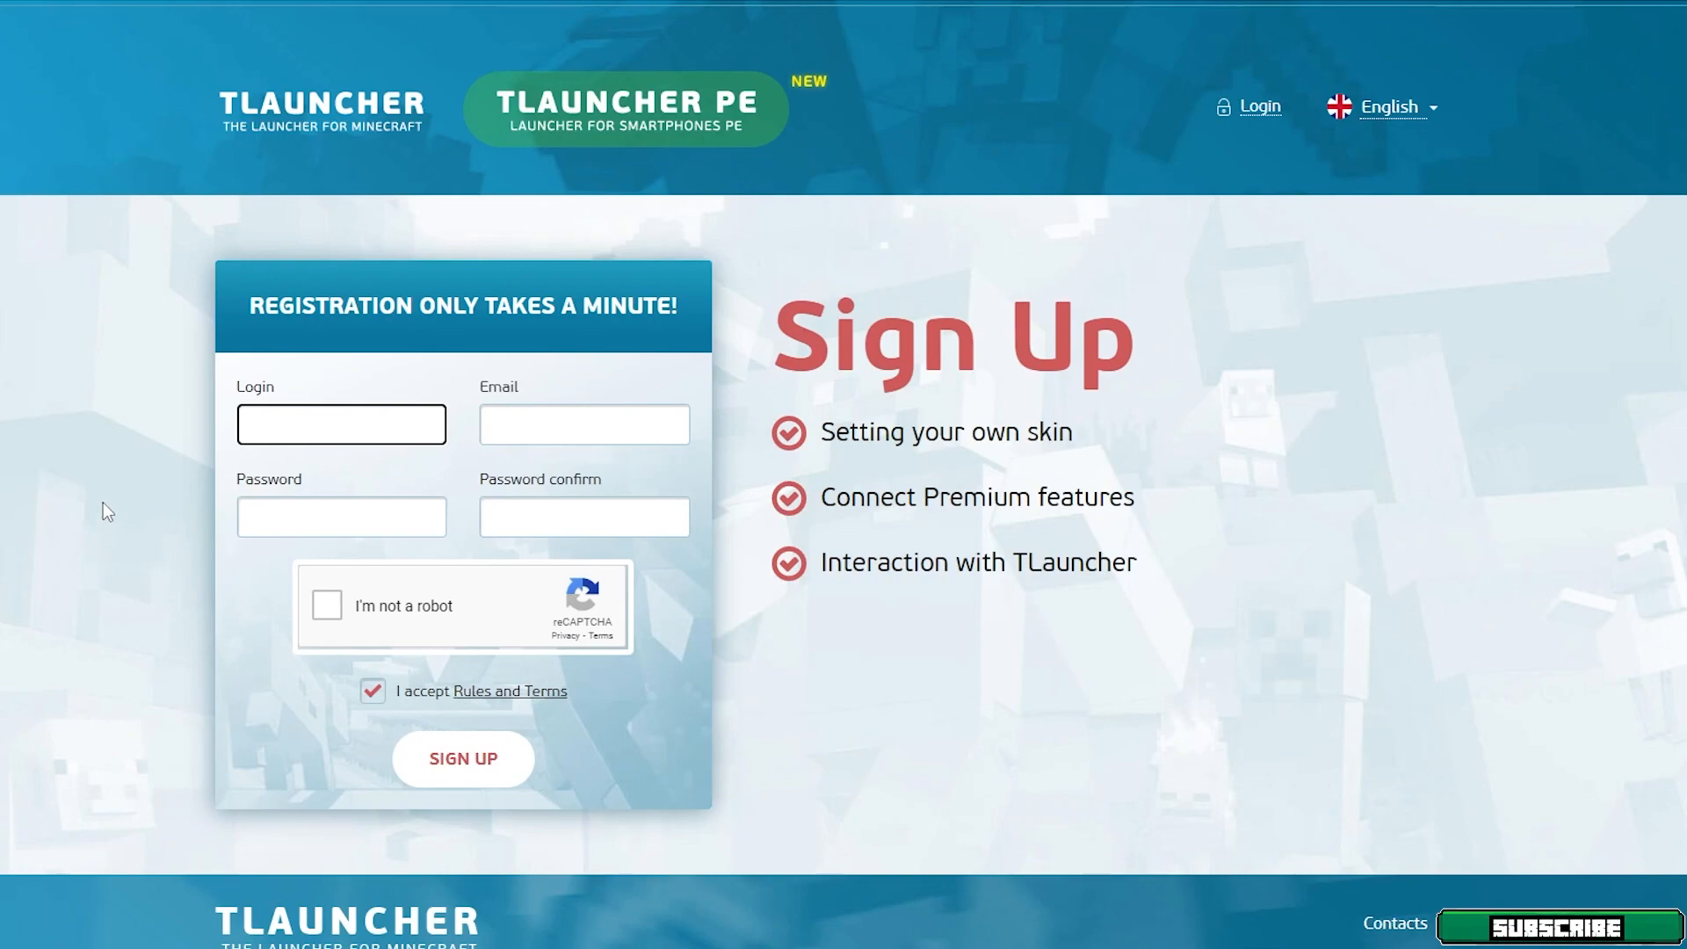
{"action": "left_click", "coordinate": [341, 423]}
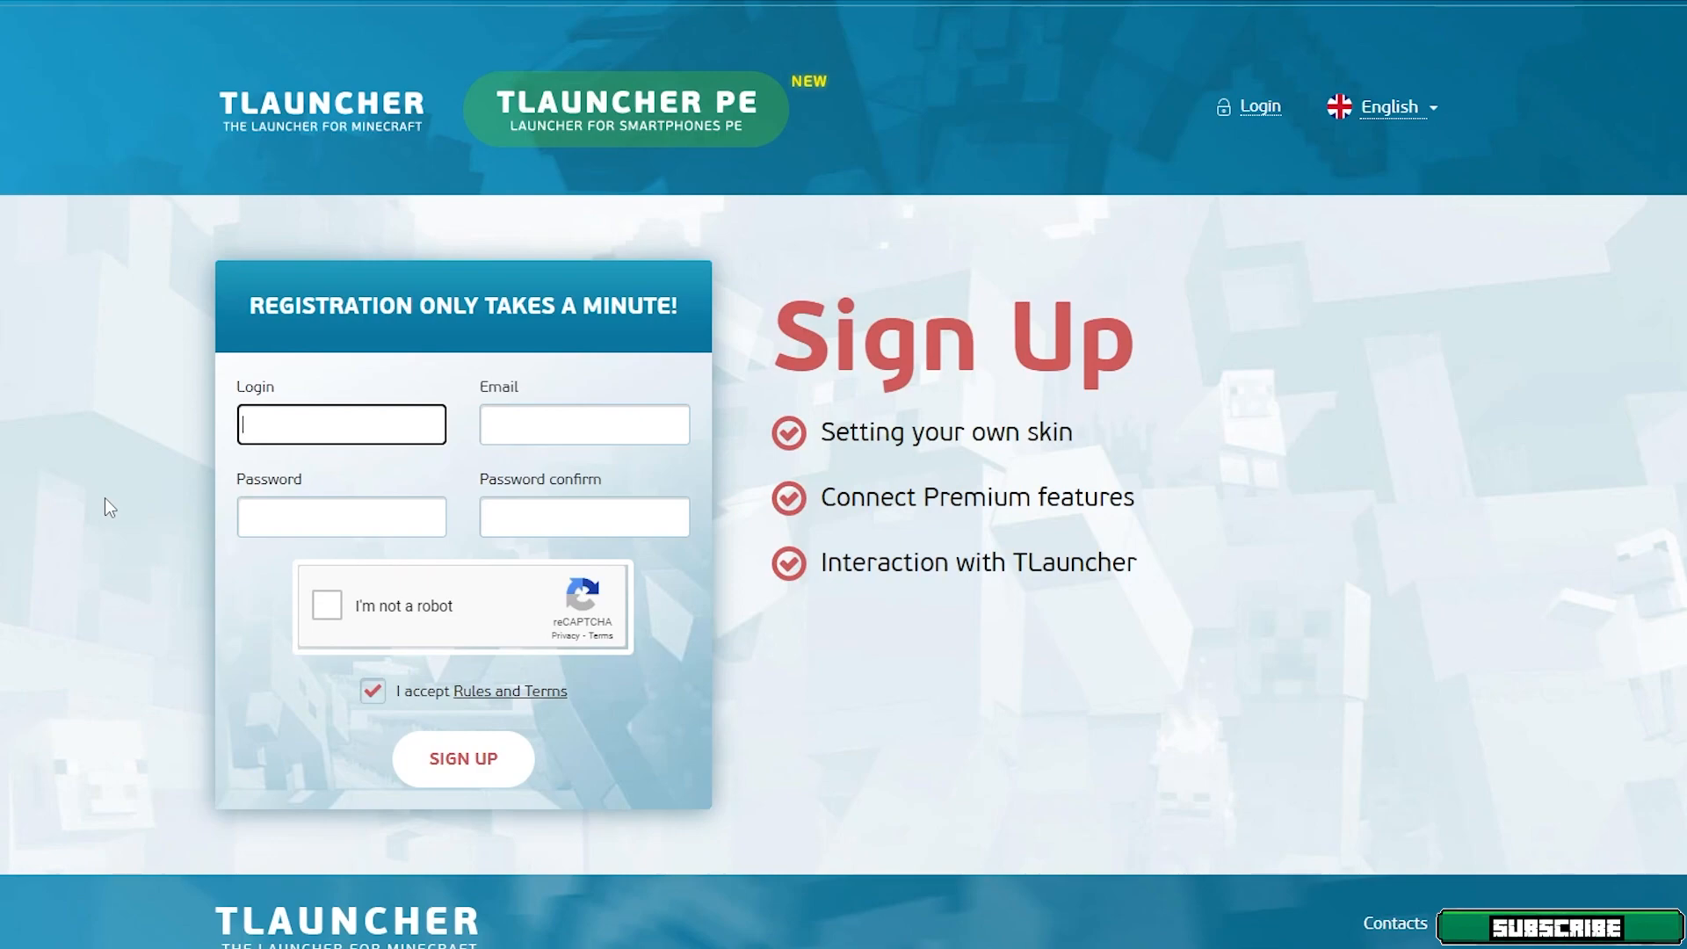
{"action": "mouse_move", "coordinate": [1263, 121]}
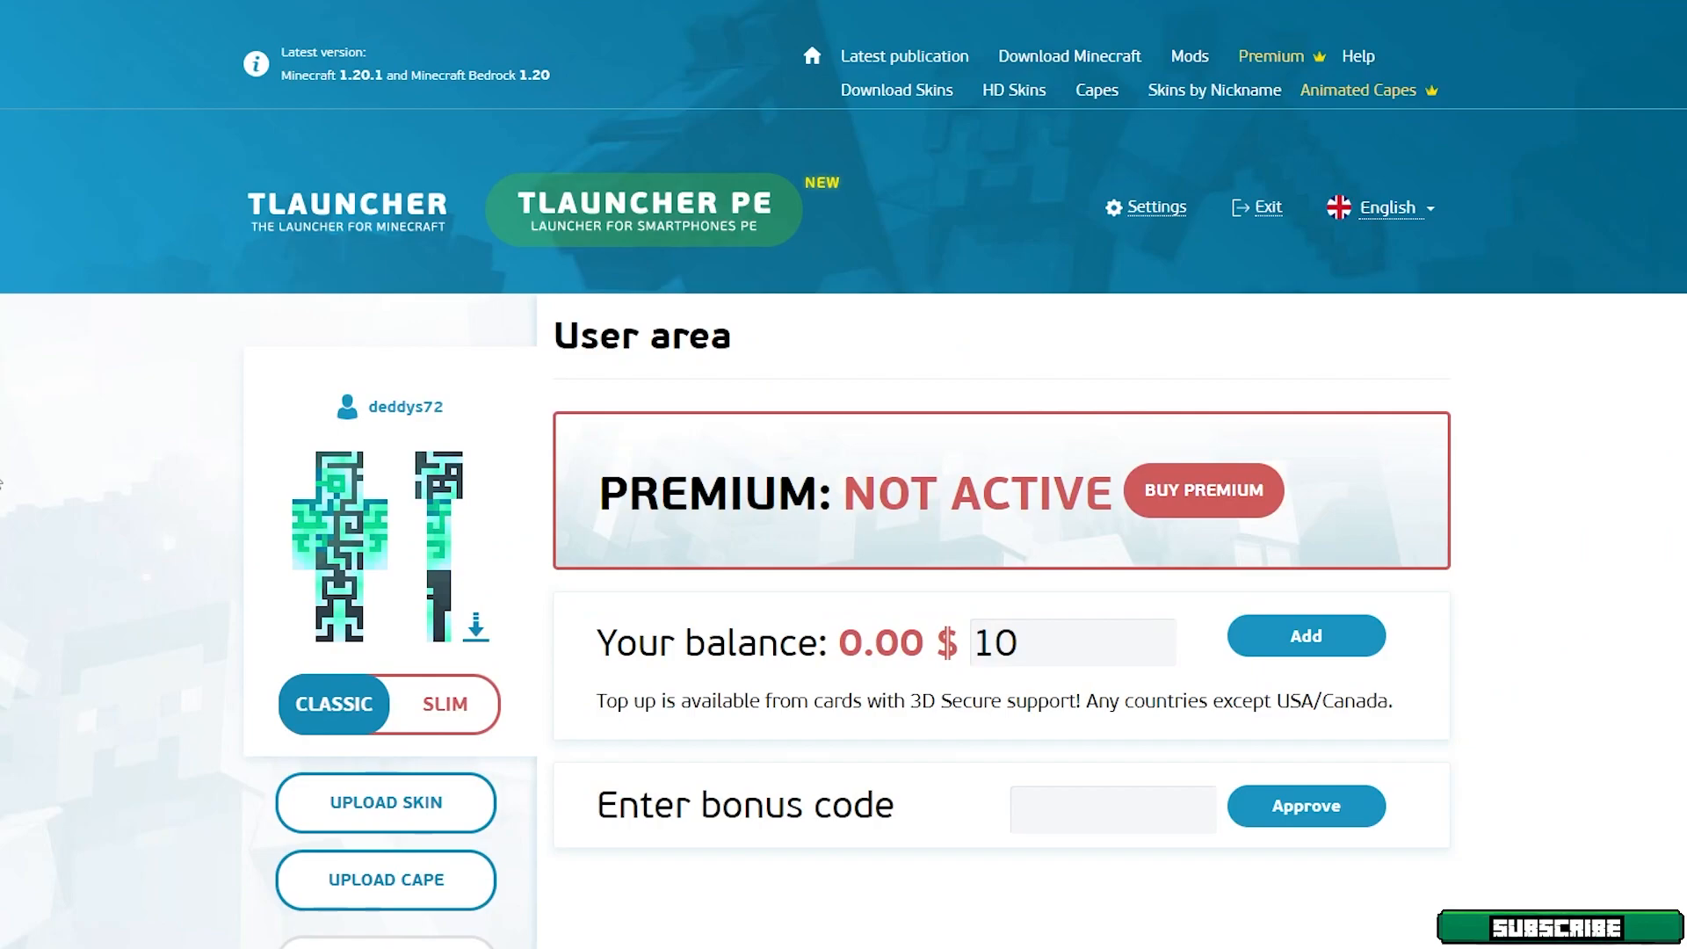
{"action": "scroll", "scroll_direction": "down", "scroll_amount": 3}
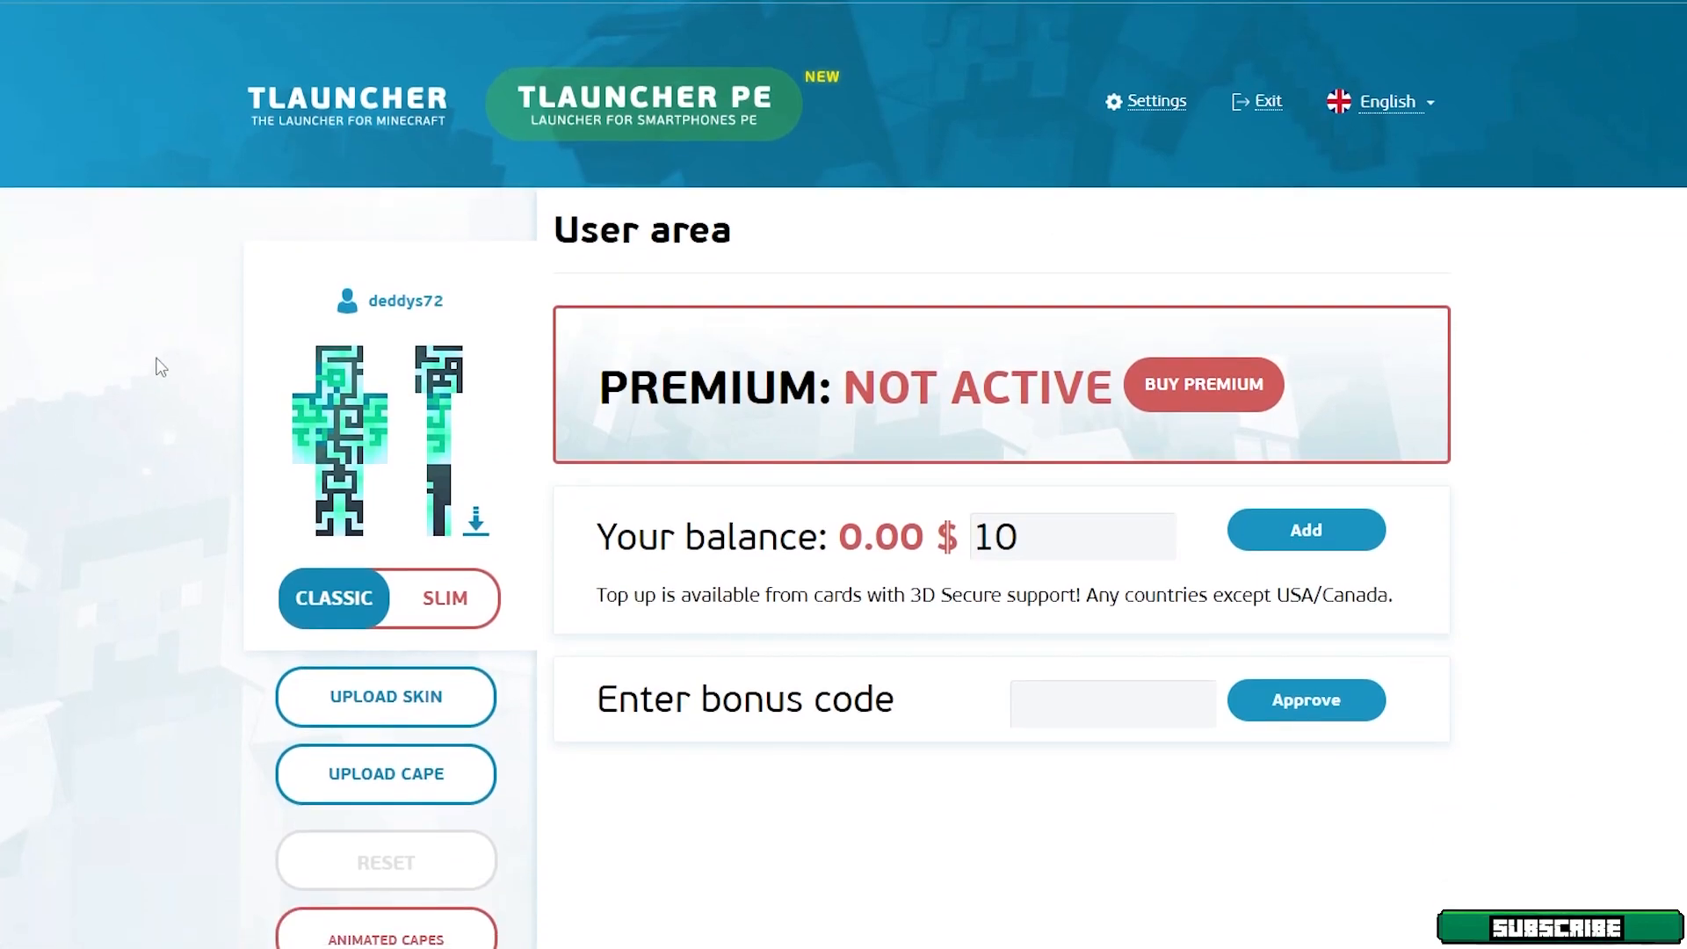
{"action": "mouse_move", "coordinate": [225, 414]}
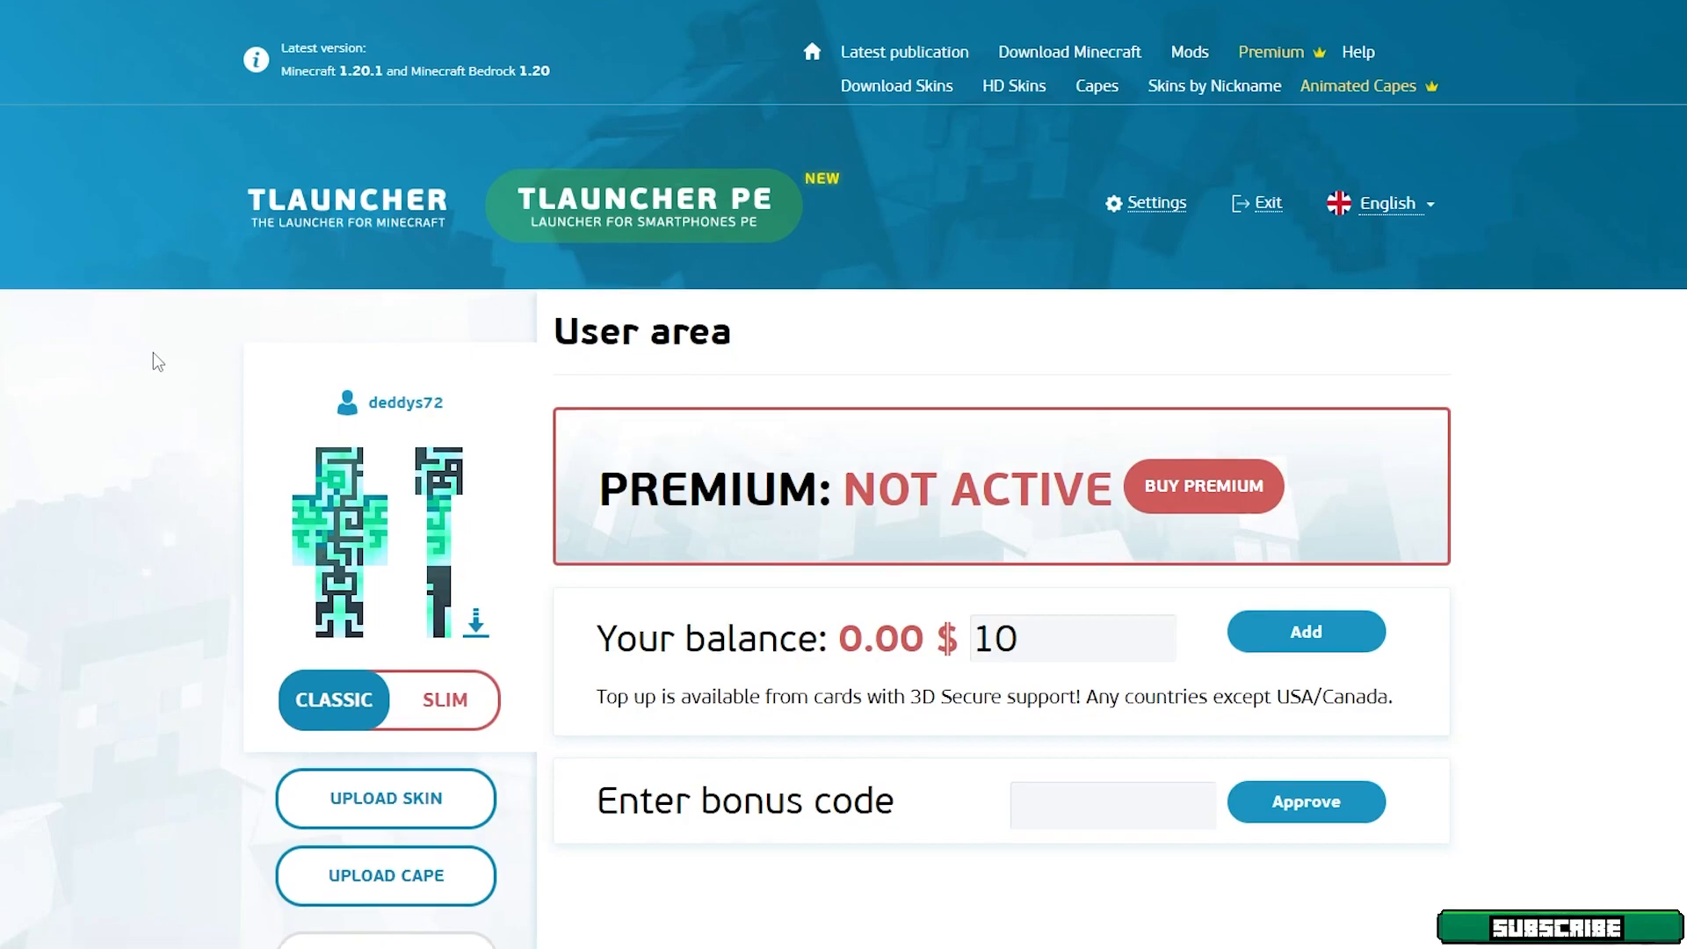
{"action": "scroll", "scroll_direction": "down", "scroll_amount": 3}
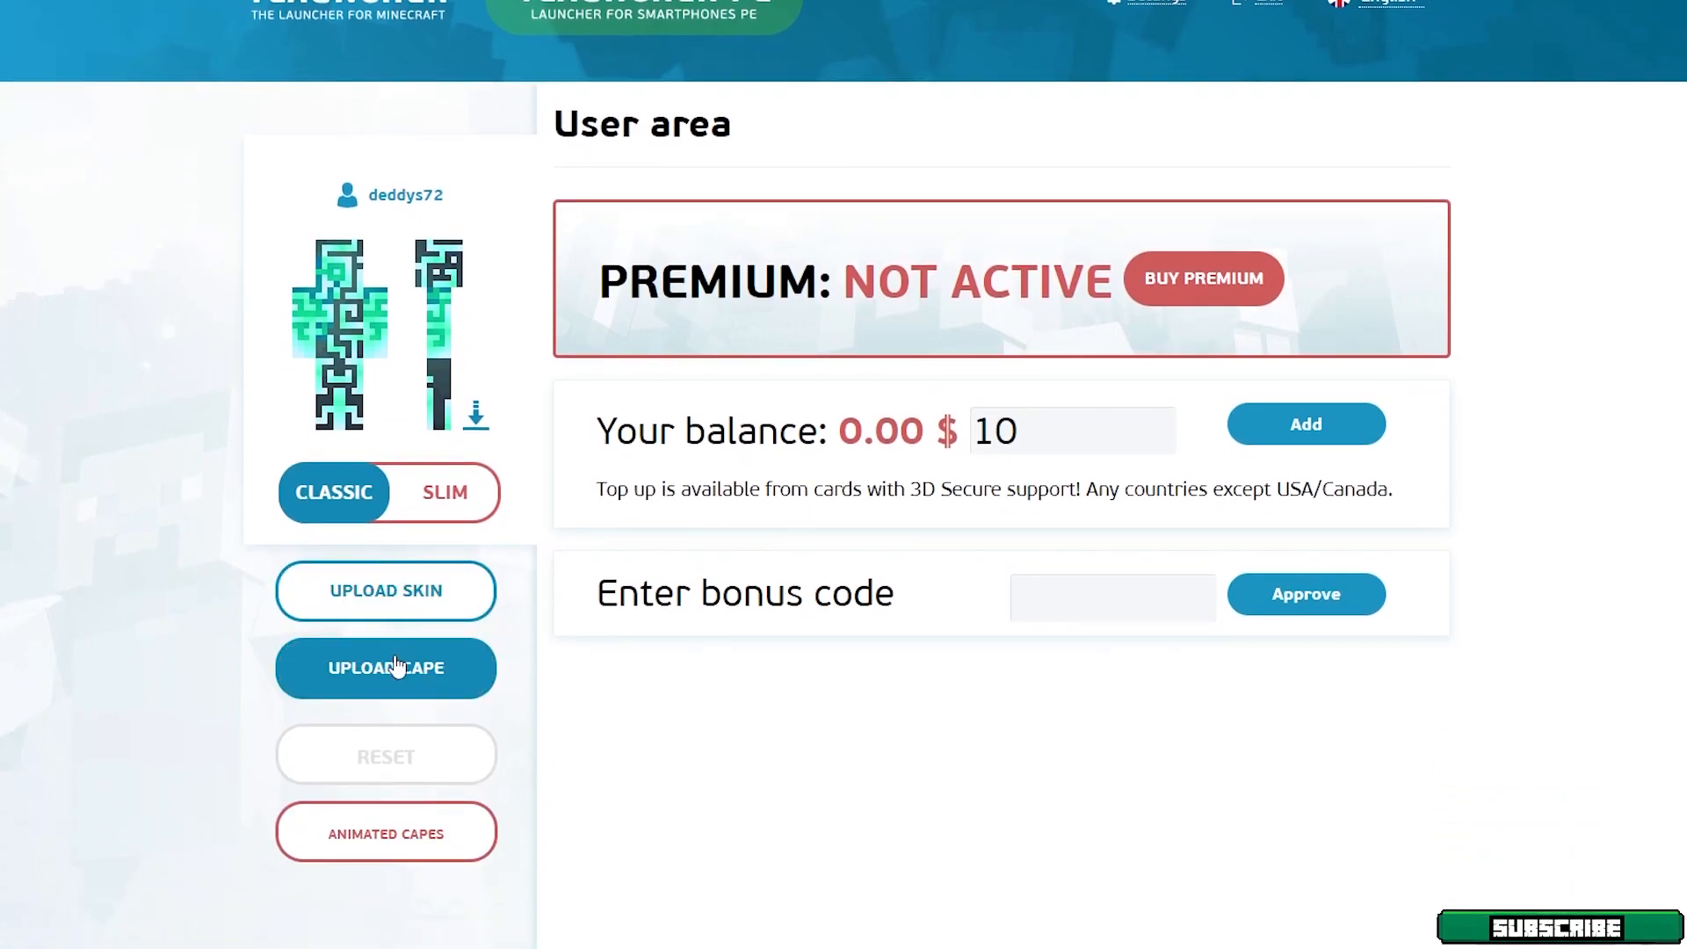
{"action": "mouse_move", "coordinate": [188, 613]}
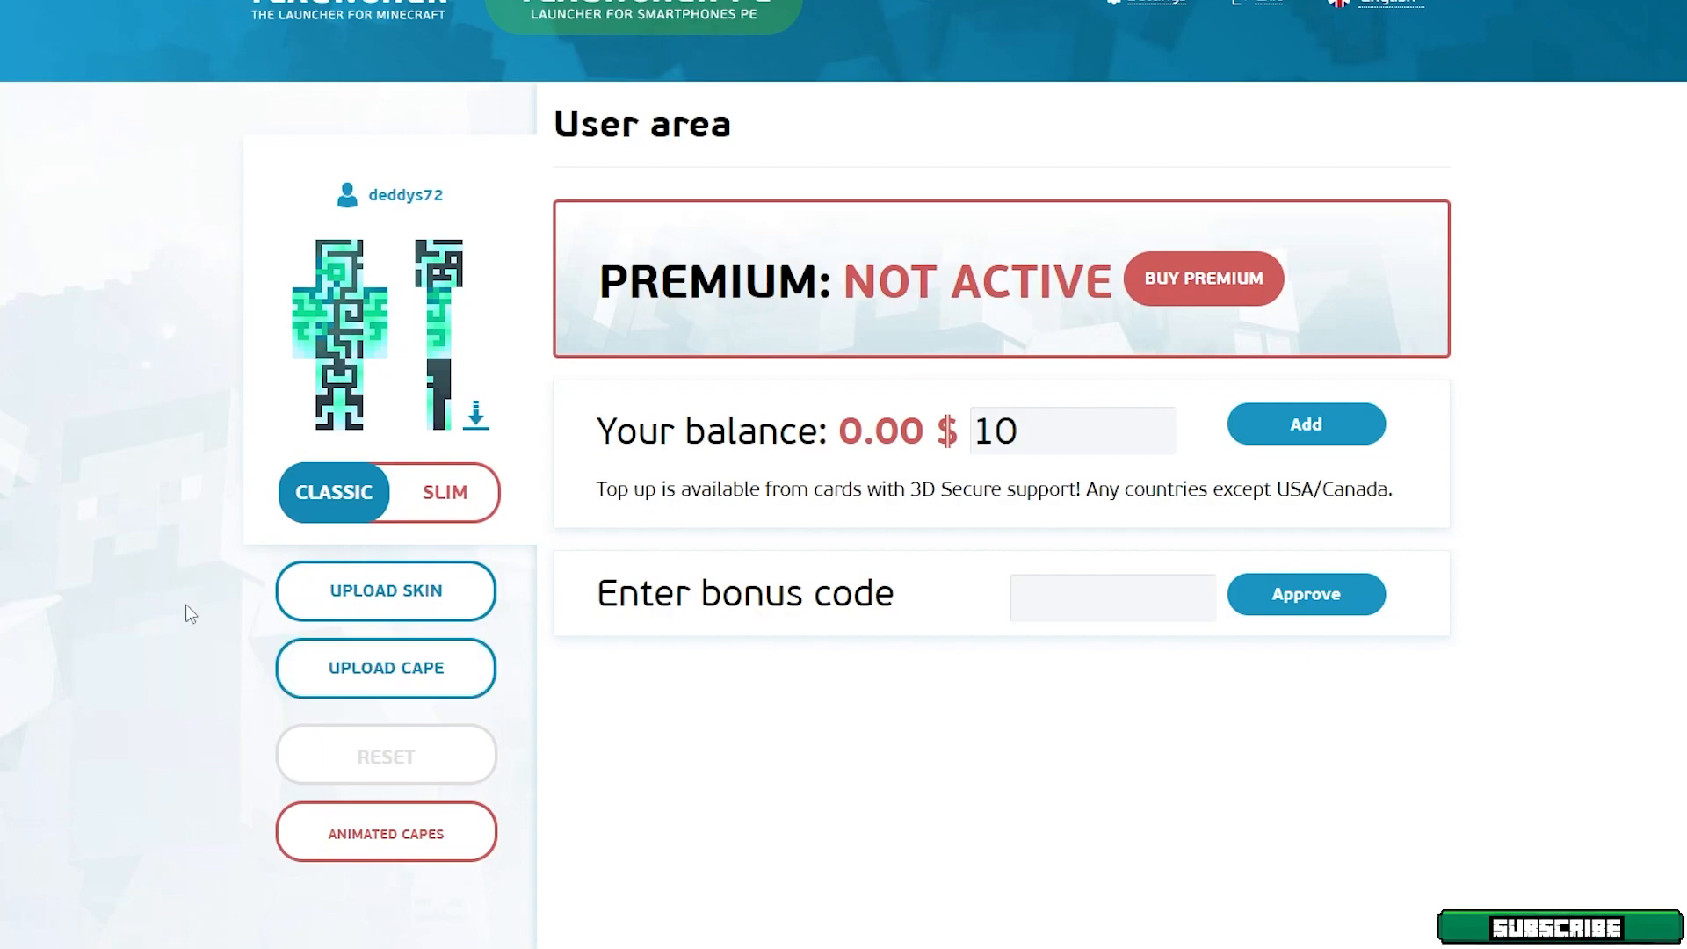
{"action": "mouse_move", "coordinate": [656, 660]}
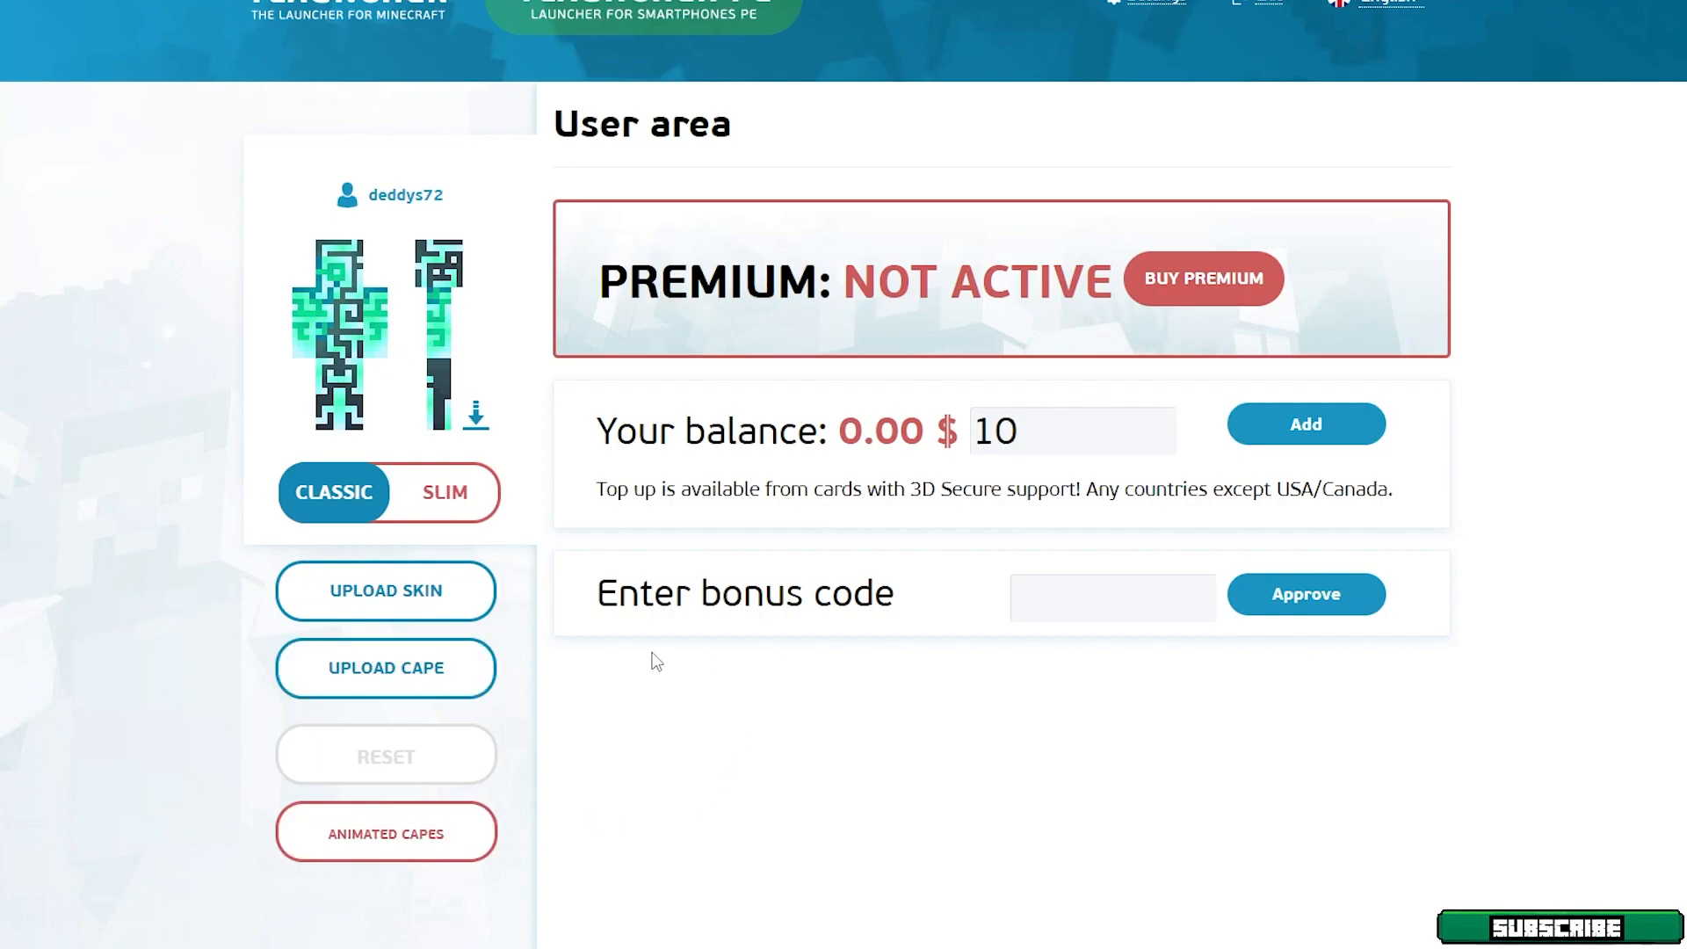
{"action": "left_click", "coordinate": [1112, 597]}
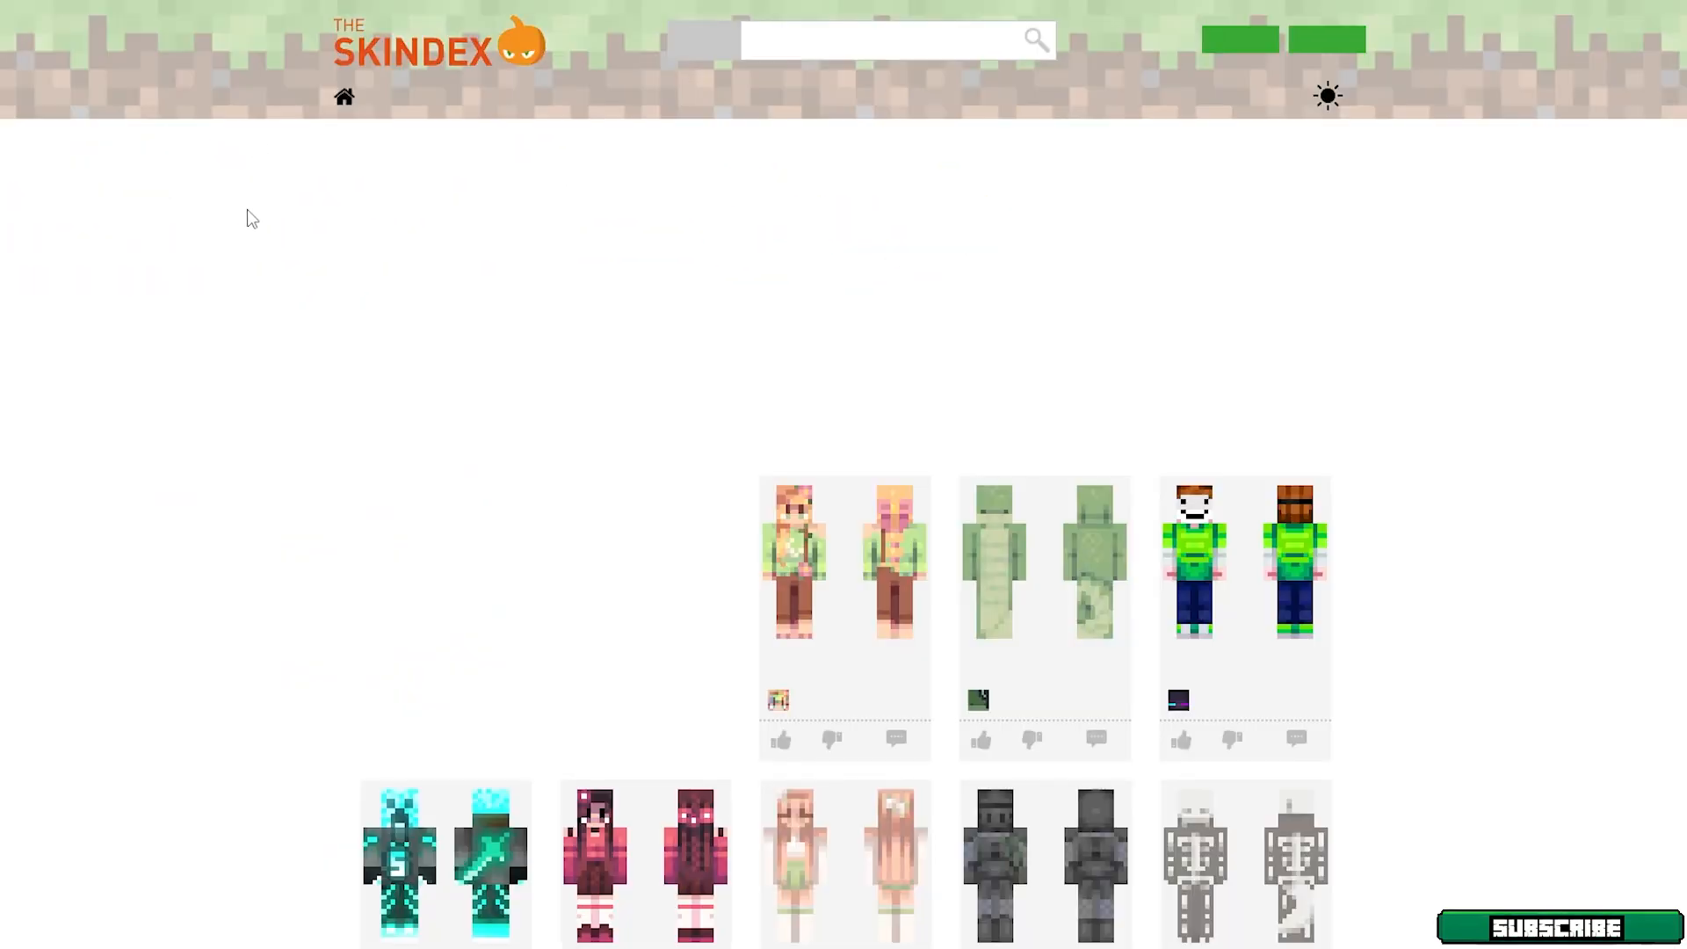
{"action": "scroll", "scroll_direction": "down", "scroll_amount": 3}
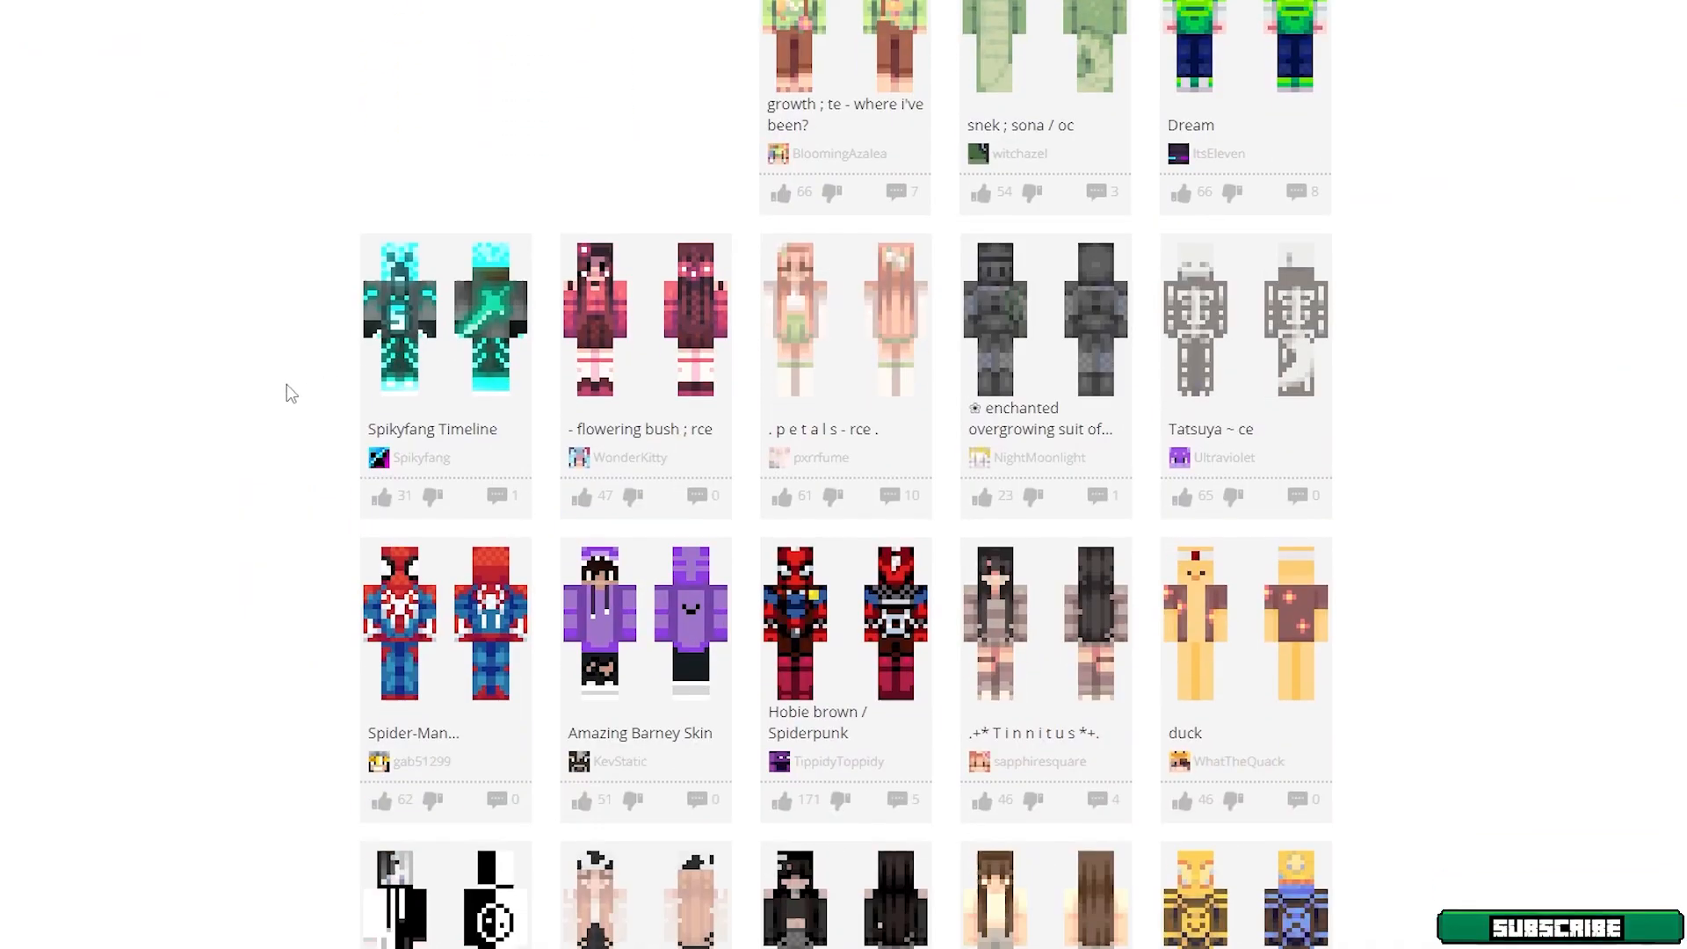
{"action": "scroll", "scroll_direction": "down", "scroll_amount": 3}
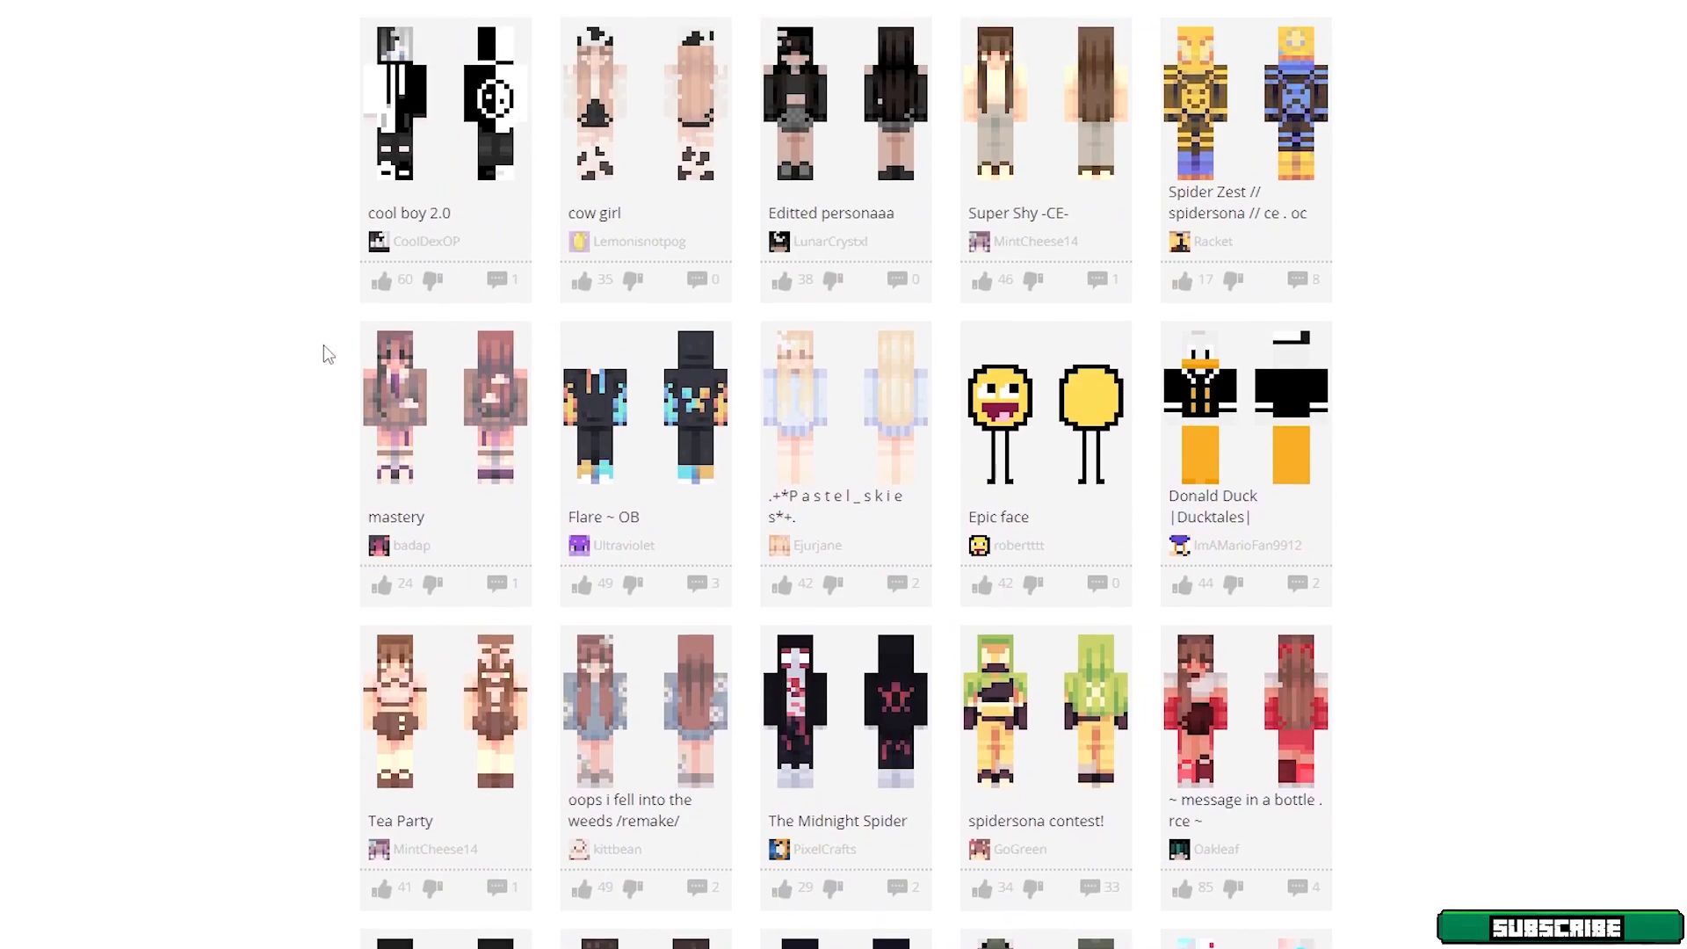
{"action": "scroll", "scroll_direction": "down", "scroll_amount": 3}
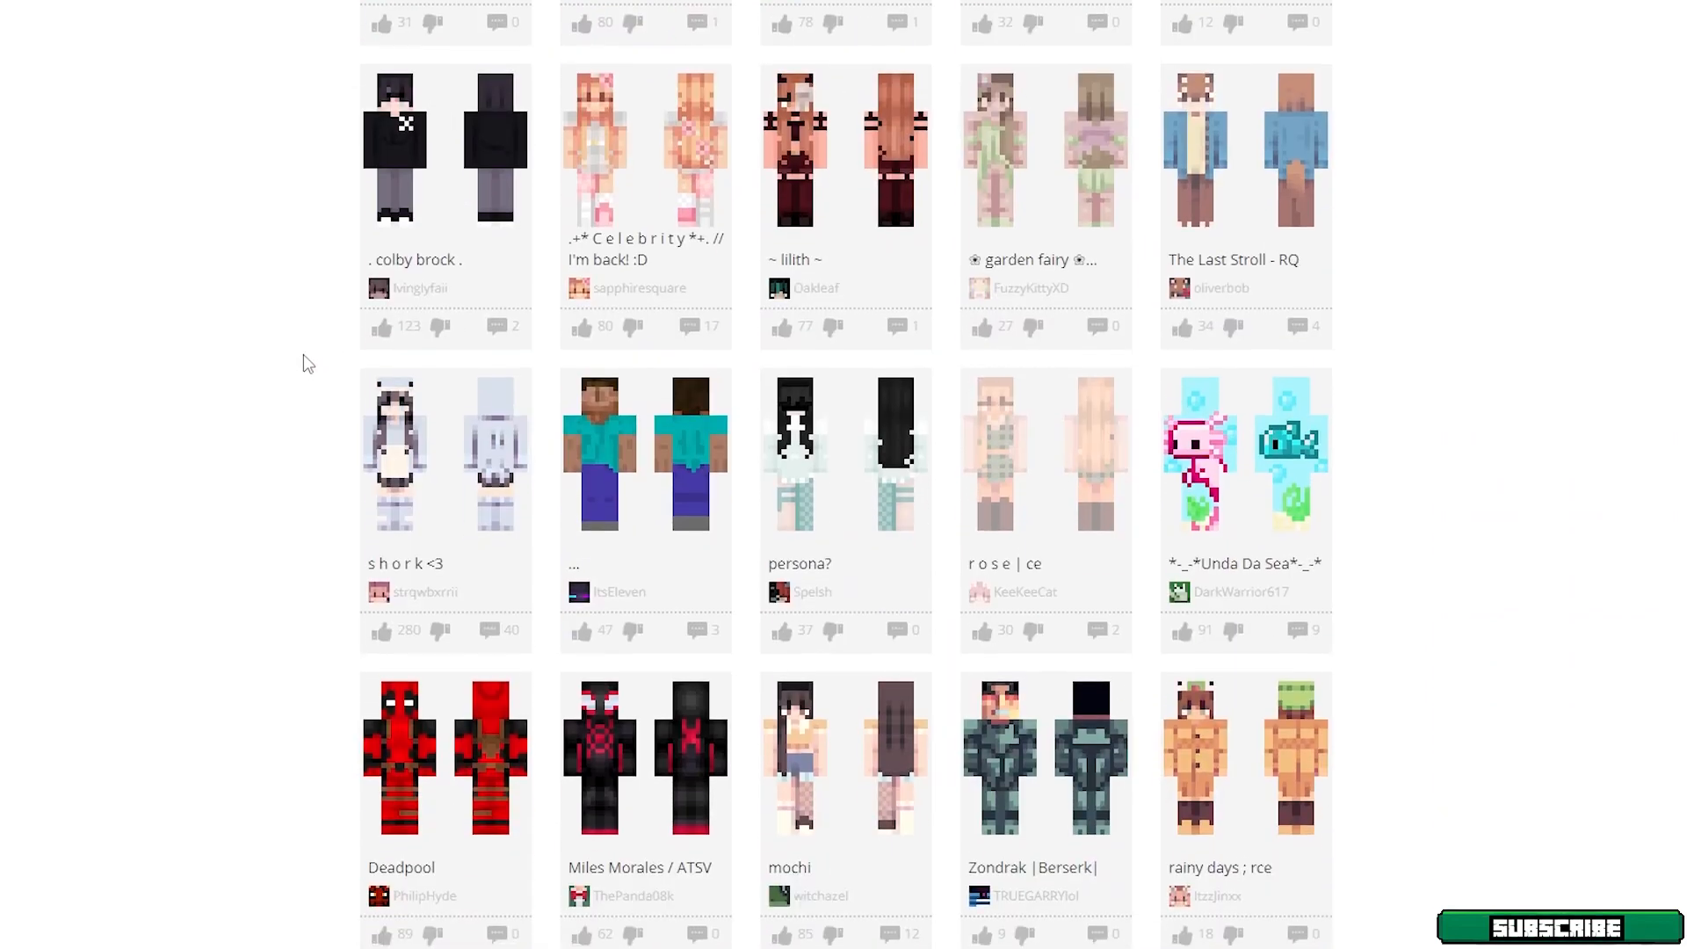
{"action": "scroll", "scroll_direction": "down", "scroll_amount": 3}
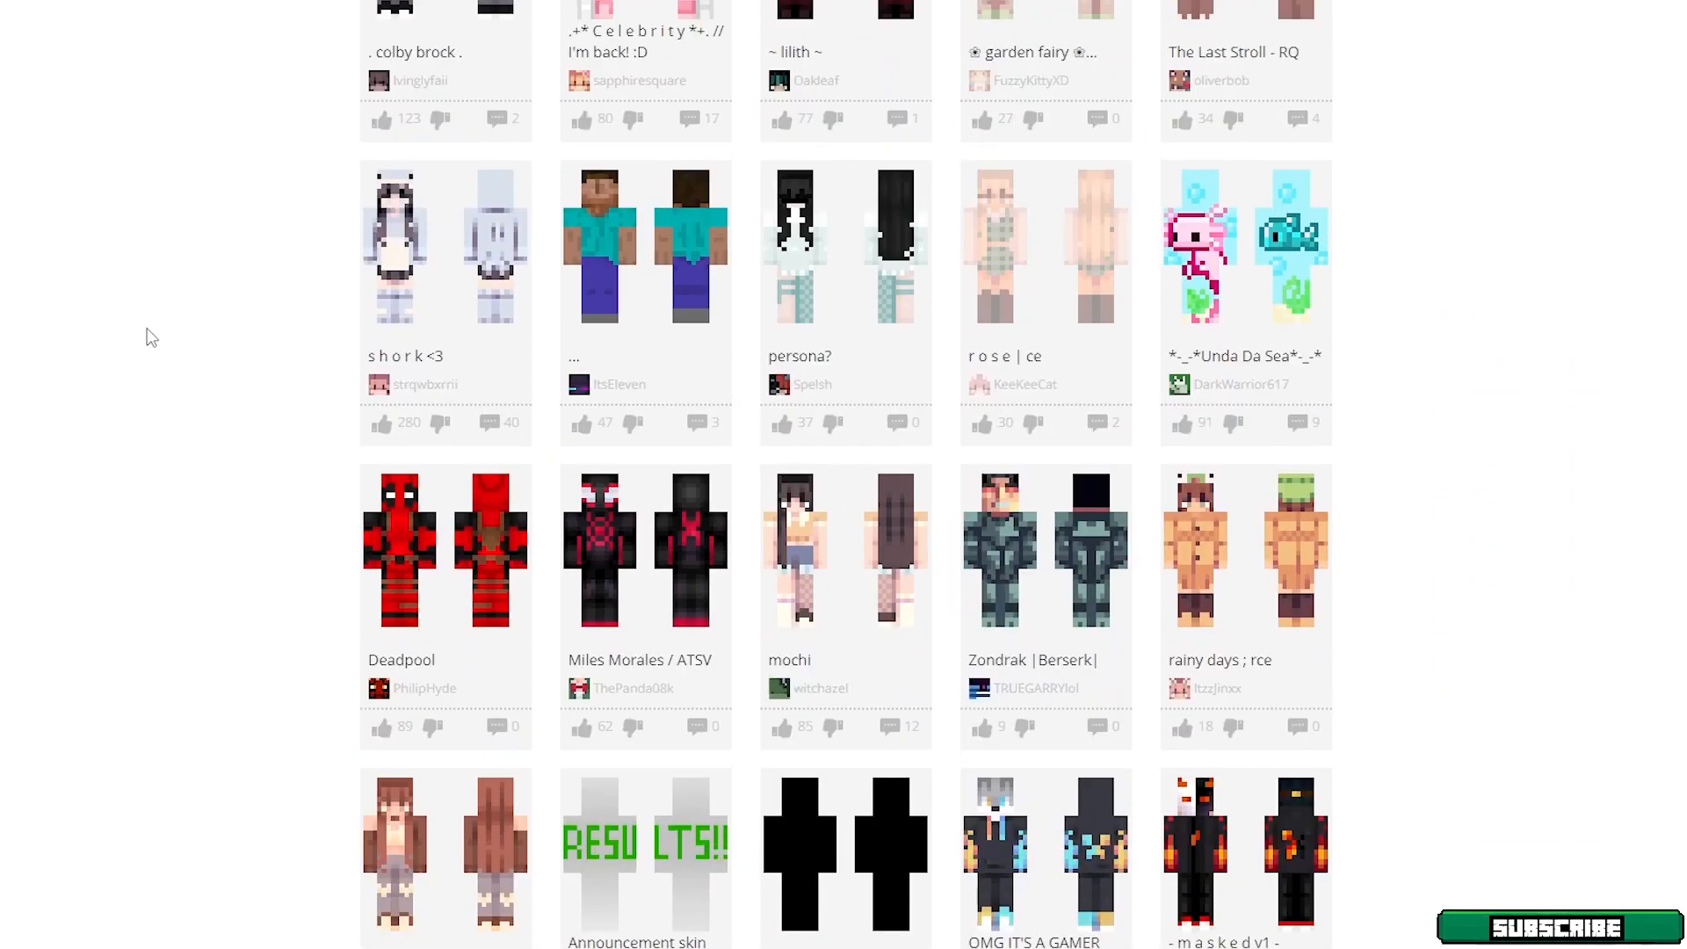
{"action": "scroll", "scroll_direction": "down", "scroll_amount": 3}
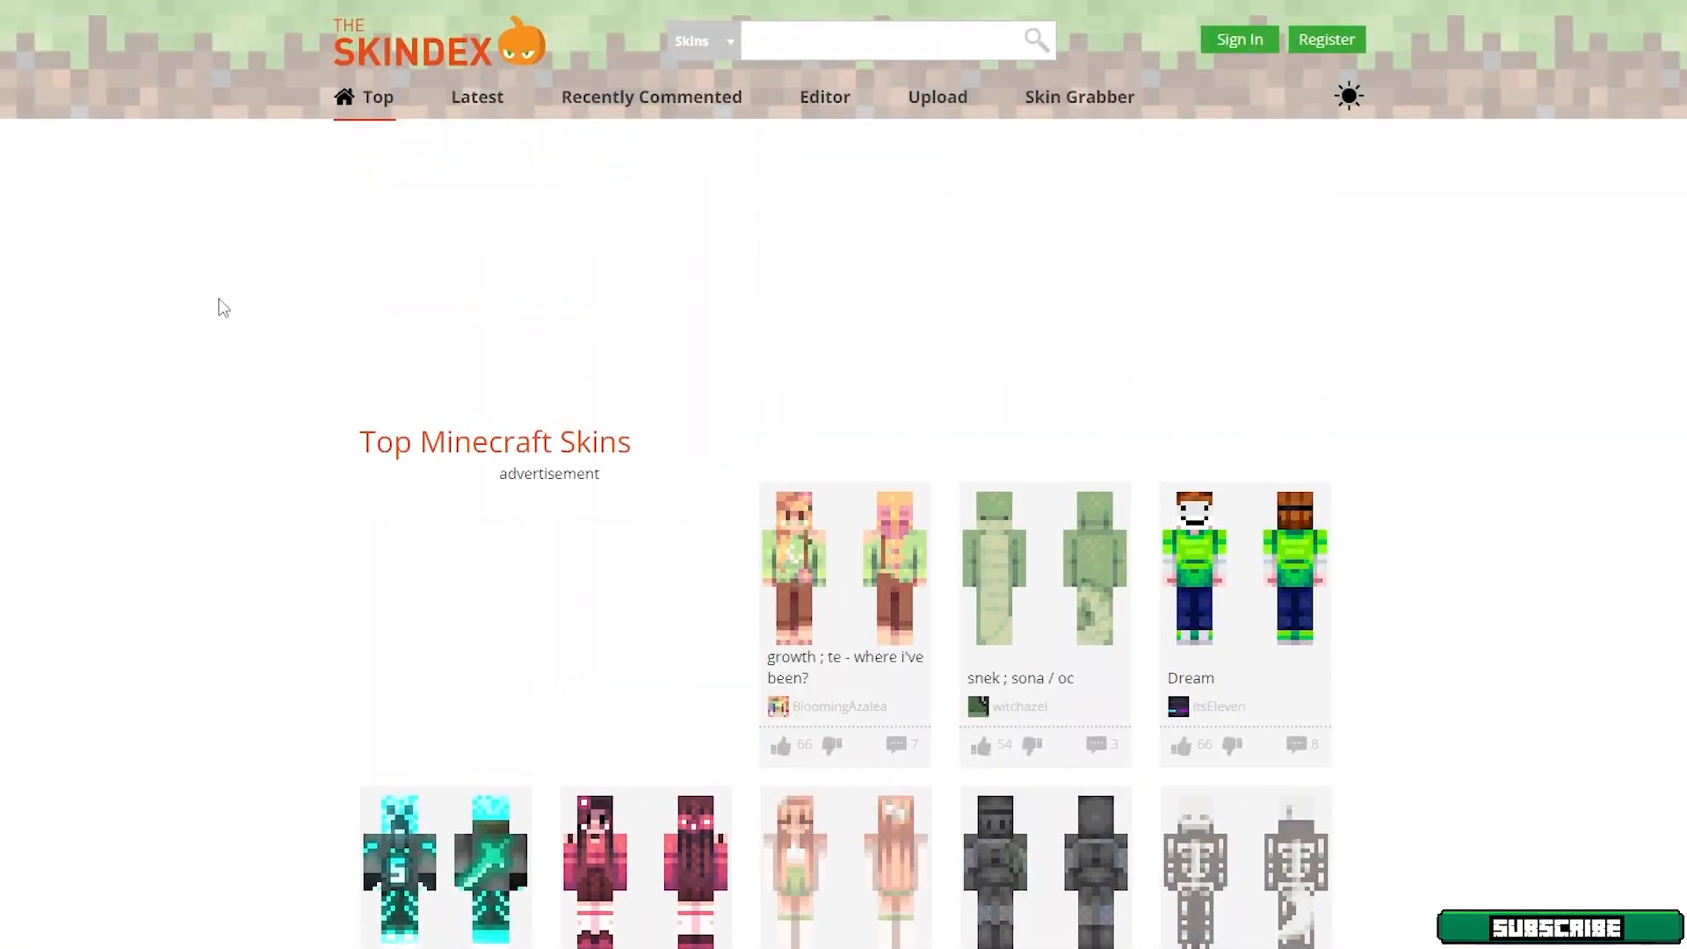
Search The Skindex for 'spider man' and scroll through the skin results.
{"action": "type", "text": "spider man"}
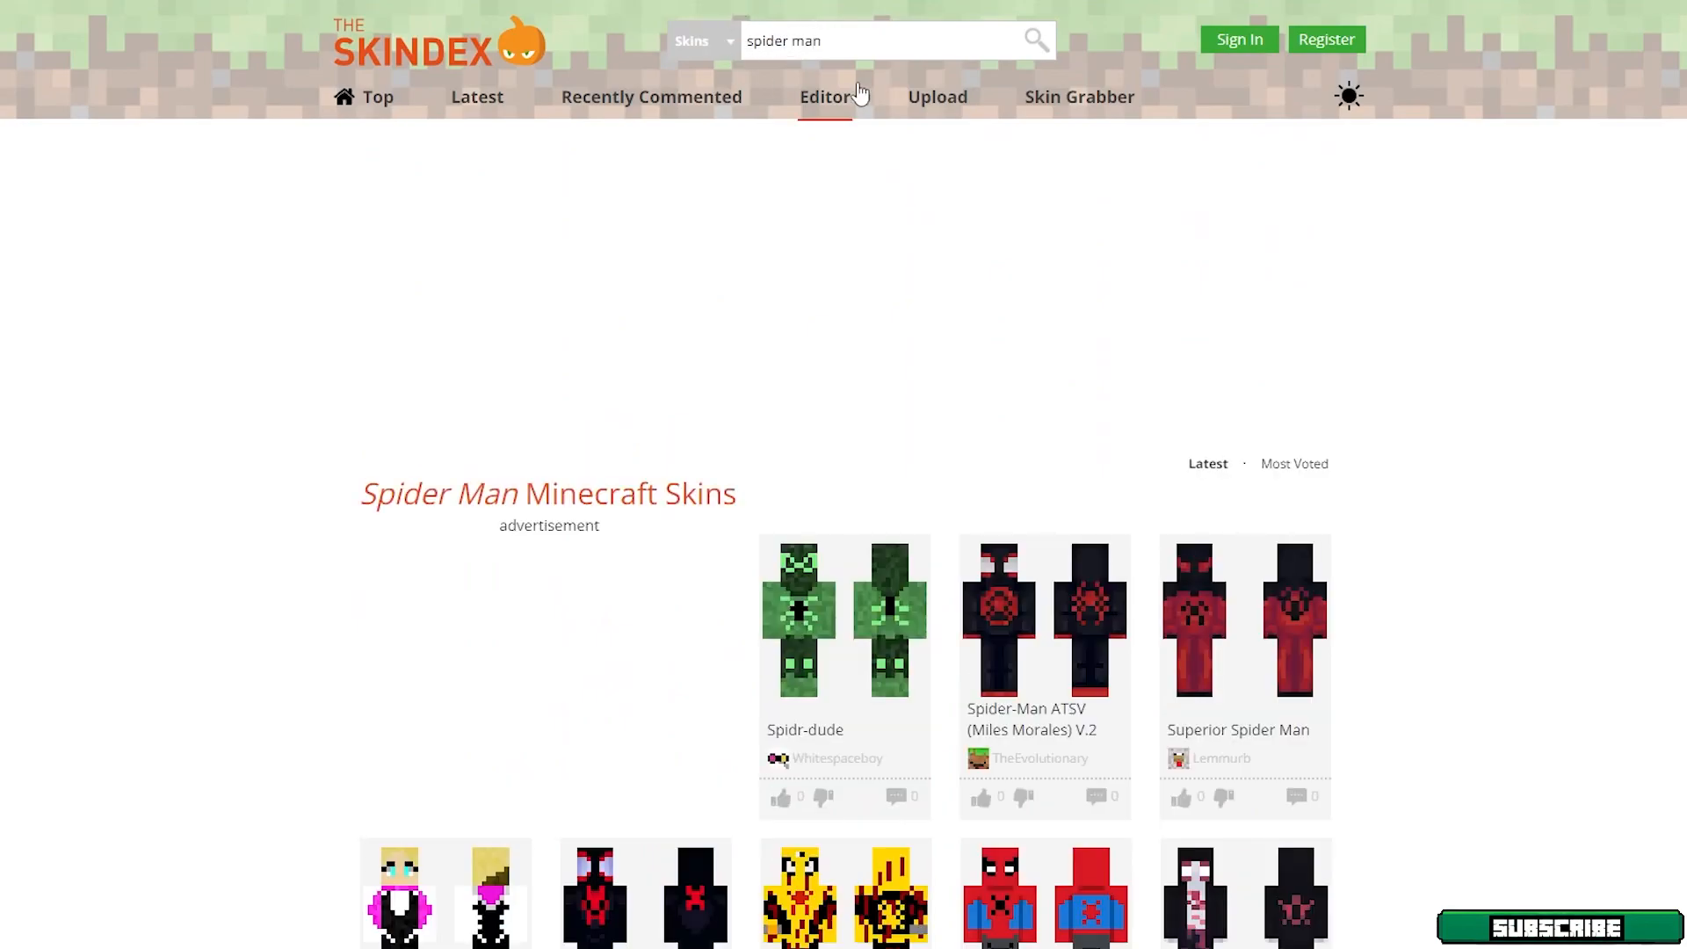
{"action": "scroll", "scroll_direction": "down", "scroll_amount": 3}
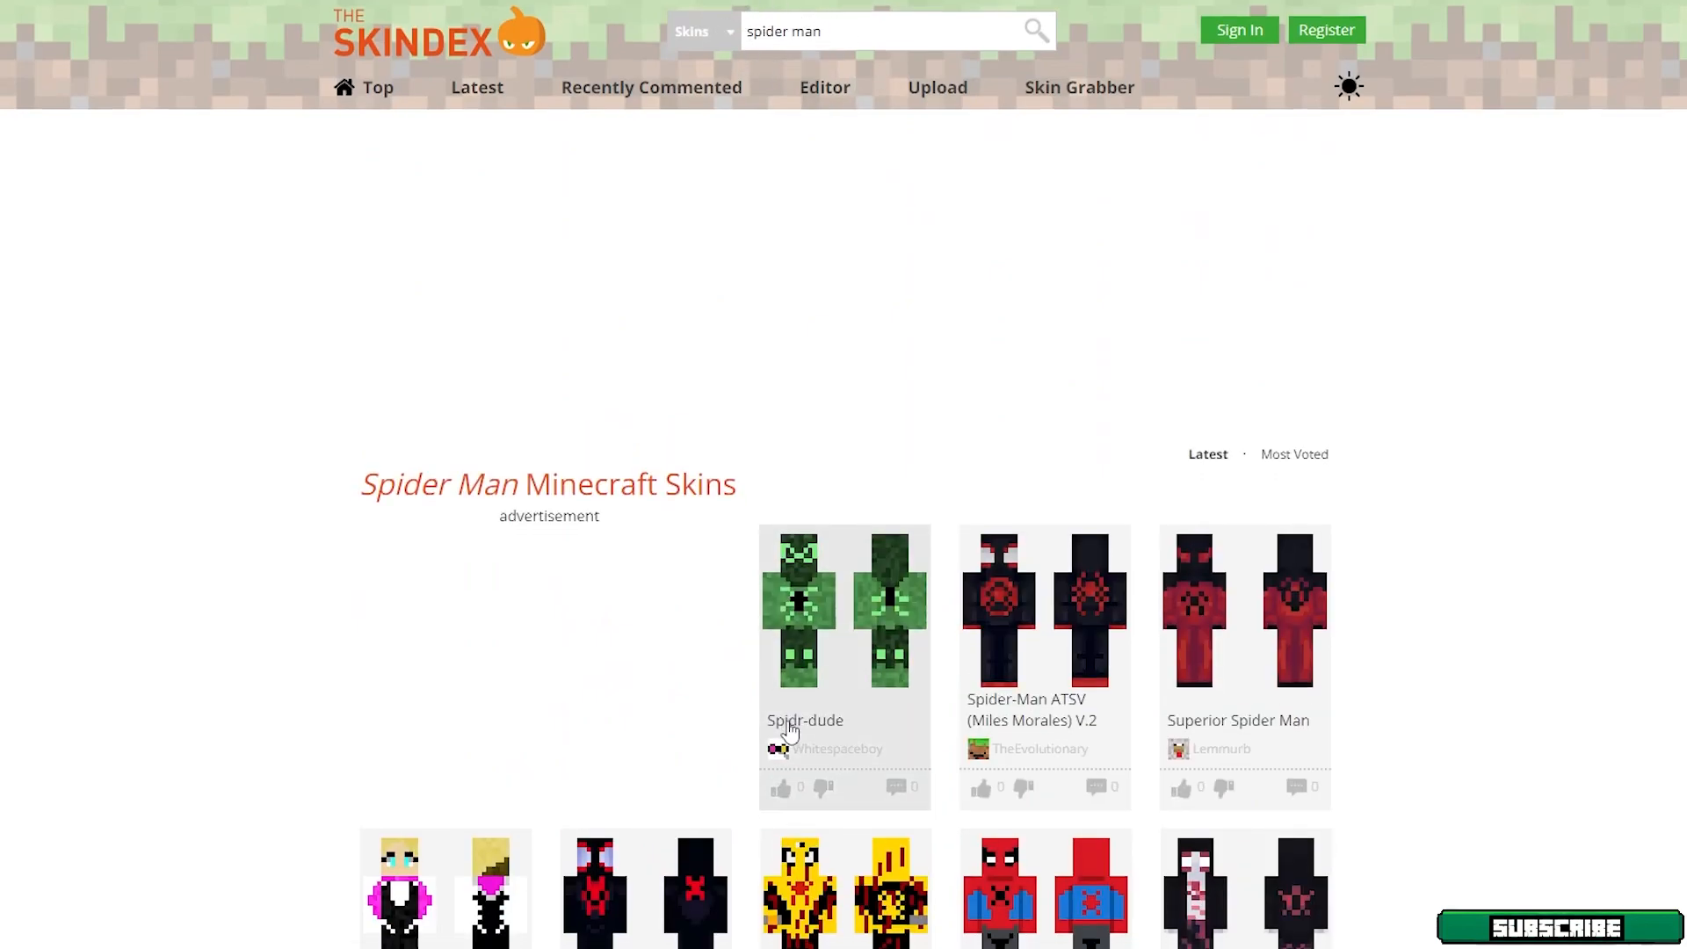
{"action": "scroll", "scroll_direction": "down", "scroll_amount": 3}
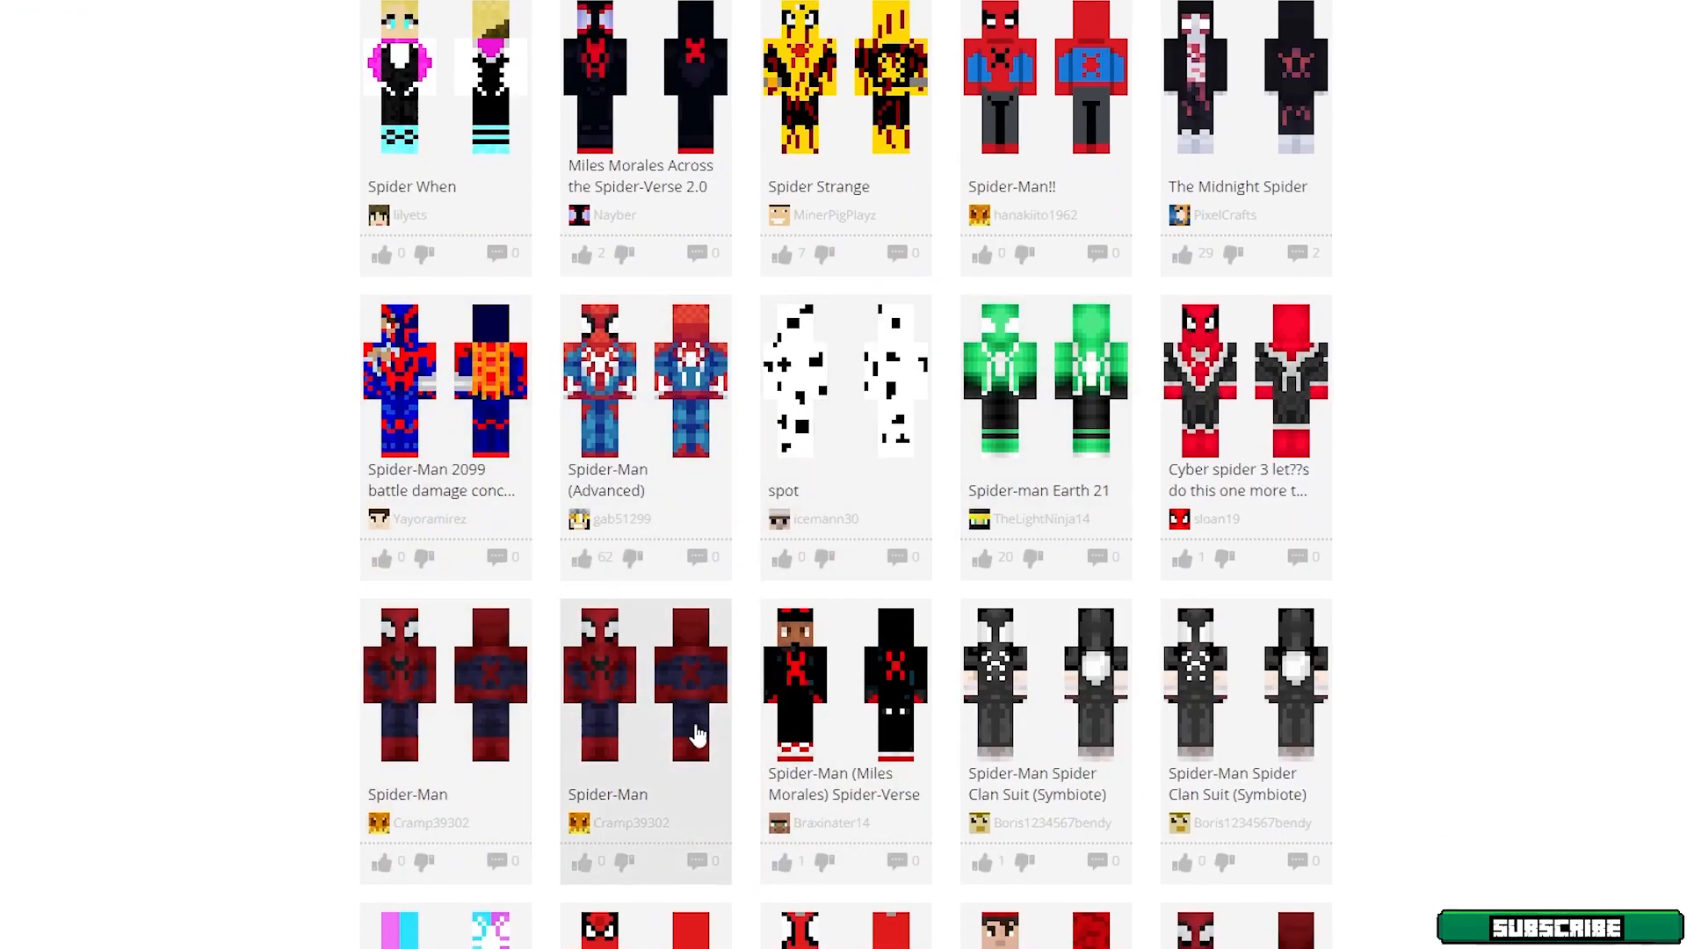
{"action": "scroll", "scroll_direction": "down", "scroll_amount": 3}
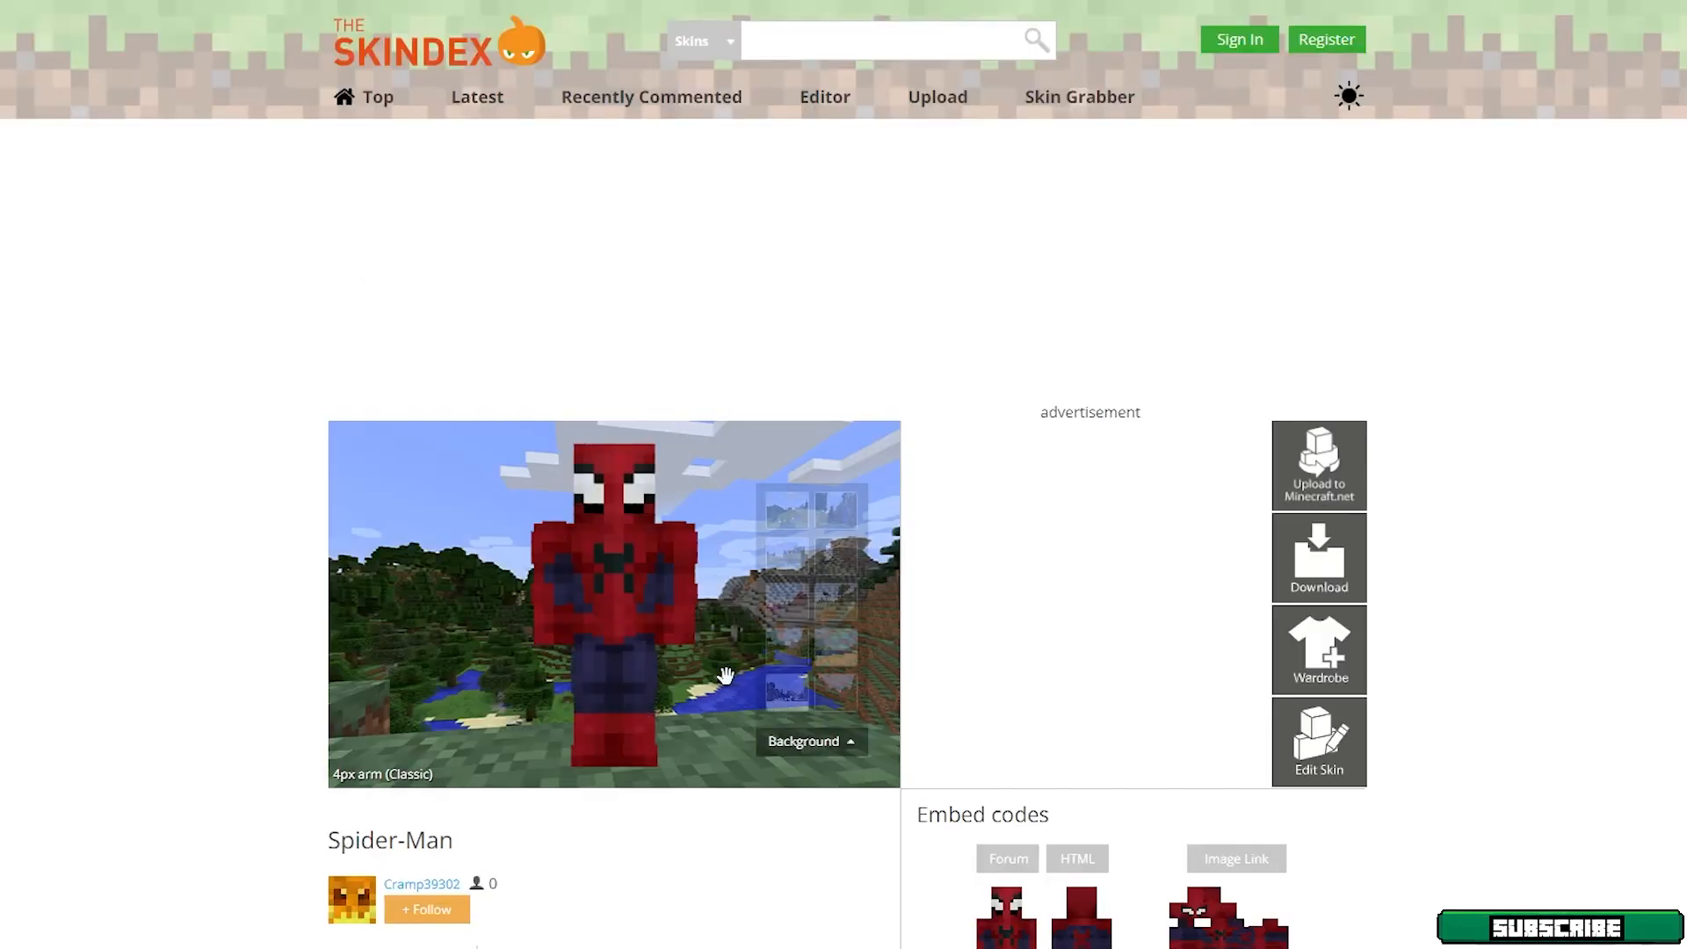
Preview the Spider-Man skin on the savanna background, then load it into the Skin Editor.
{"action": "left_click", "coordinate": [811, 741]}
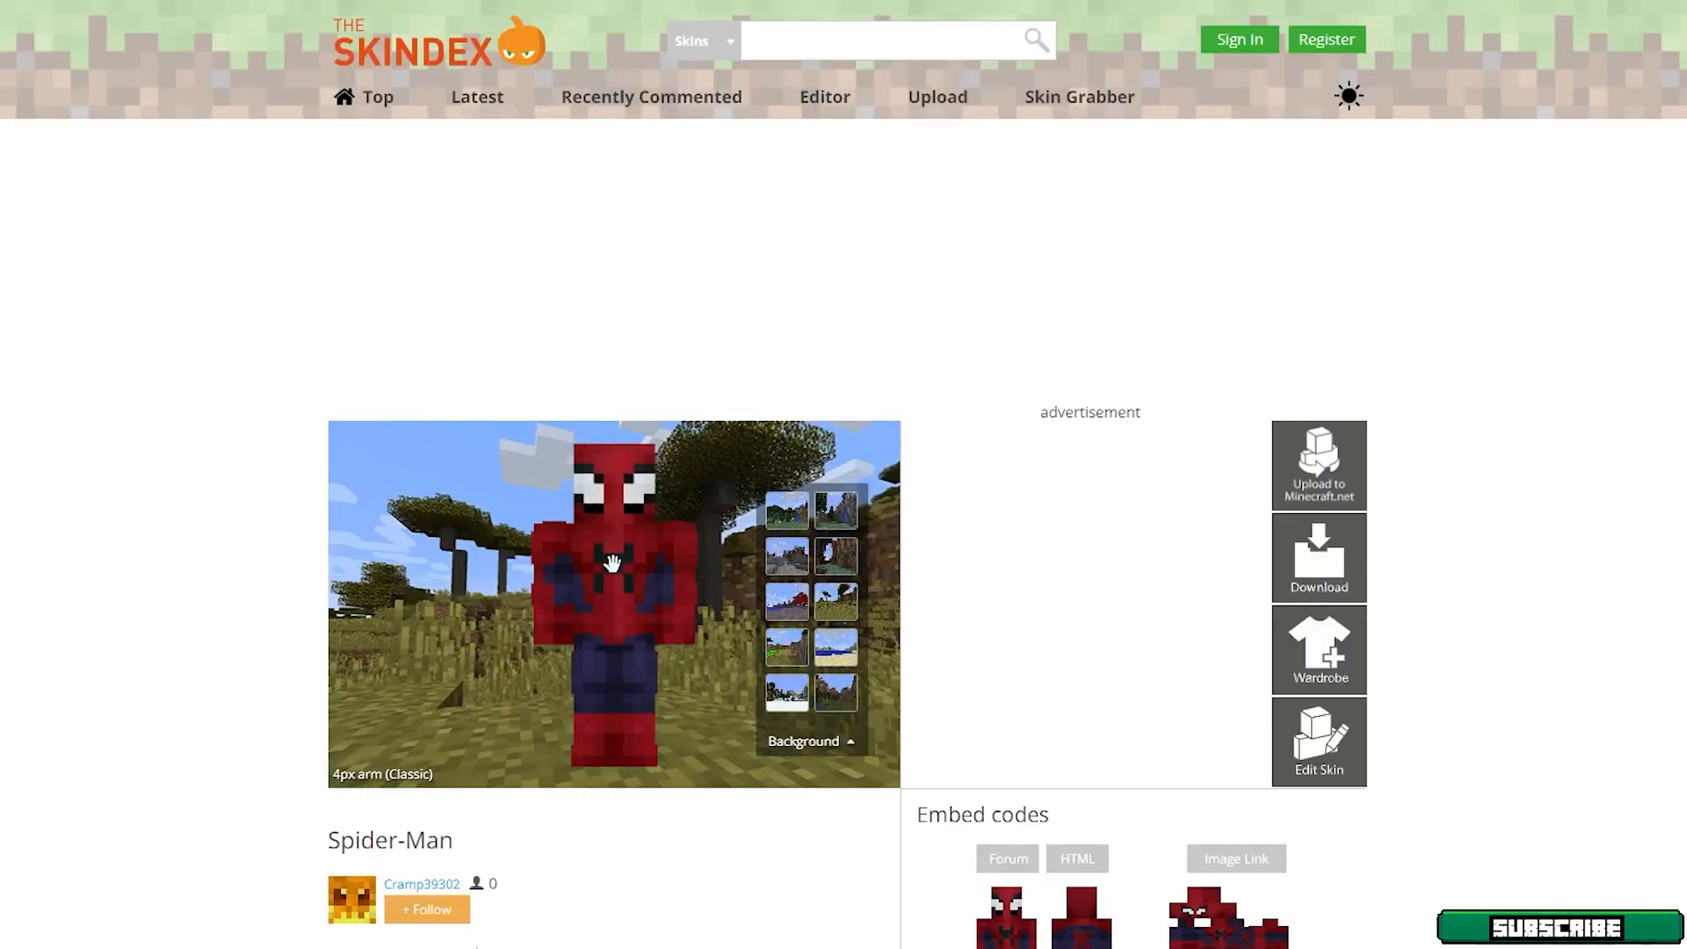
{"action": "left_click", "coordinate": [806, 740]}
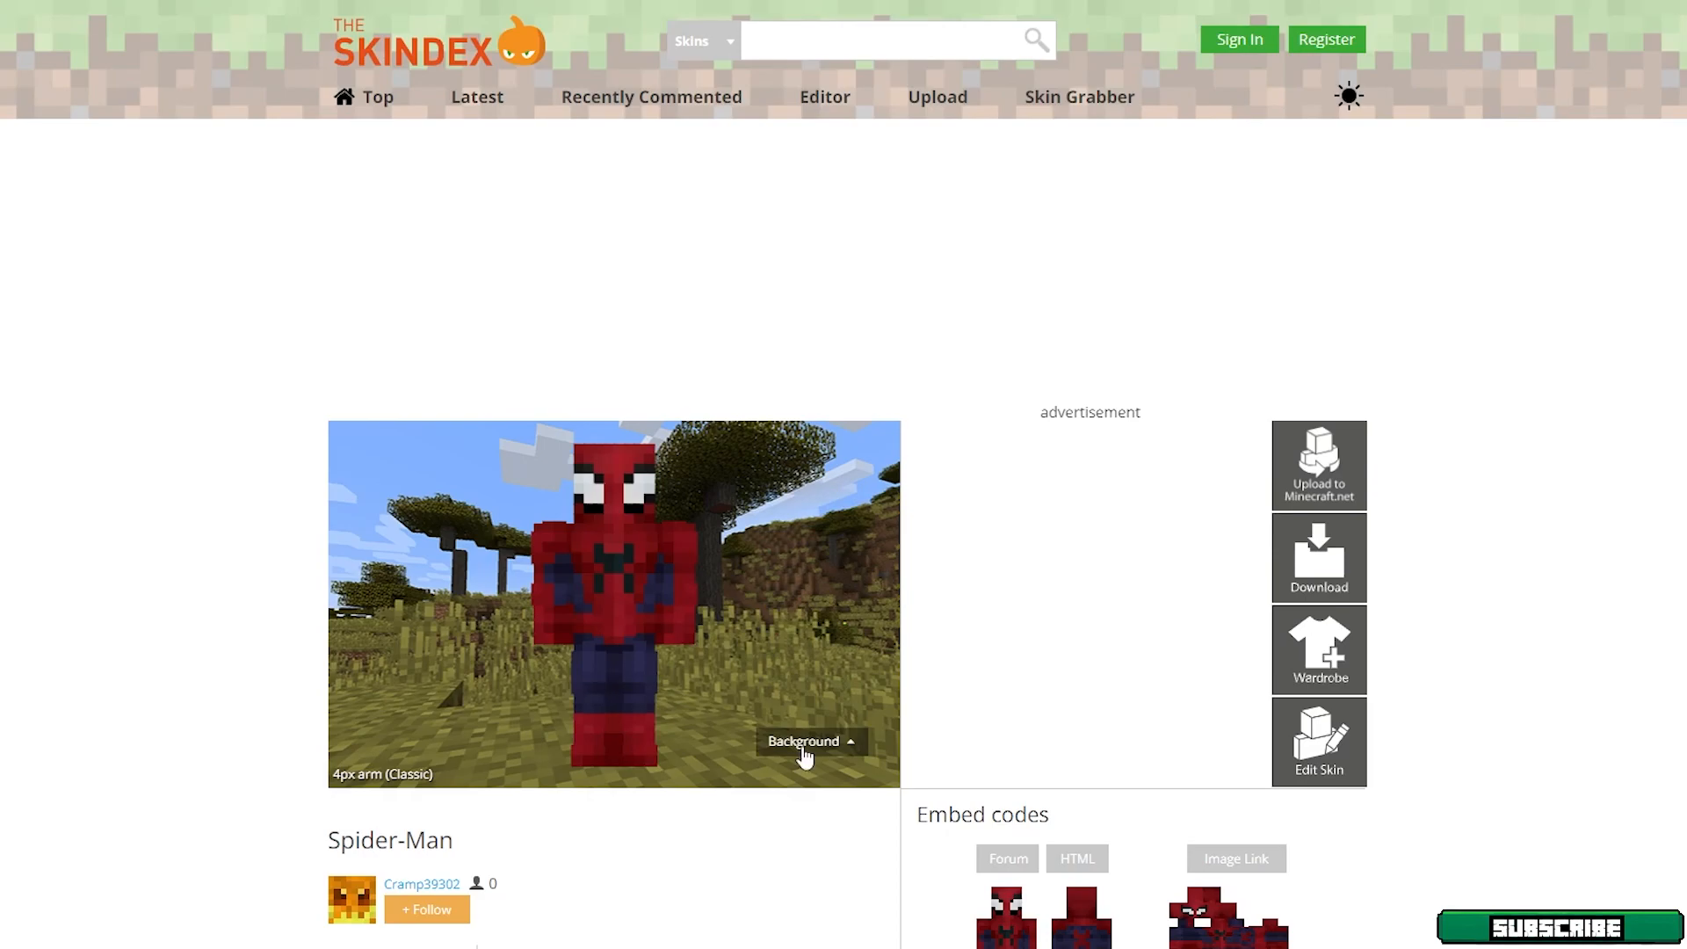
{"action": "left_click", "coordinate": [810, 741]}
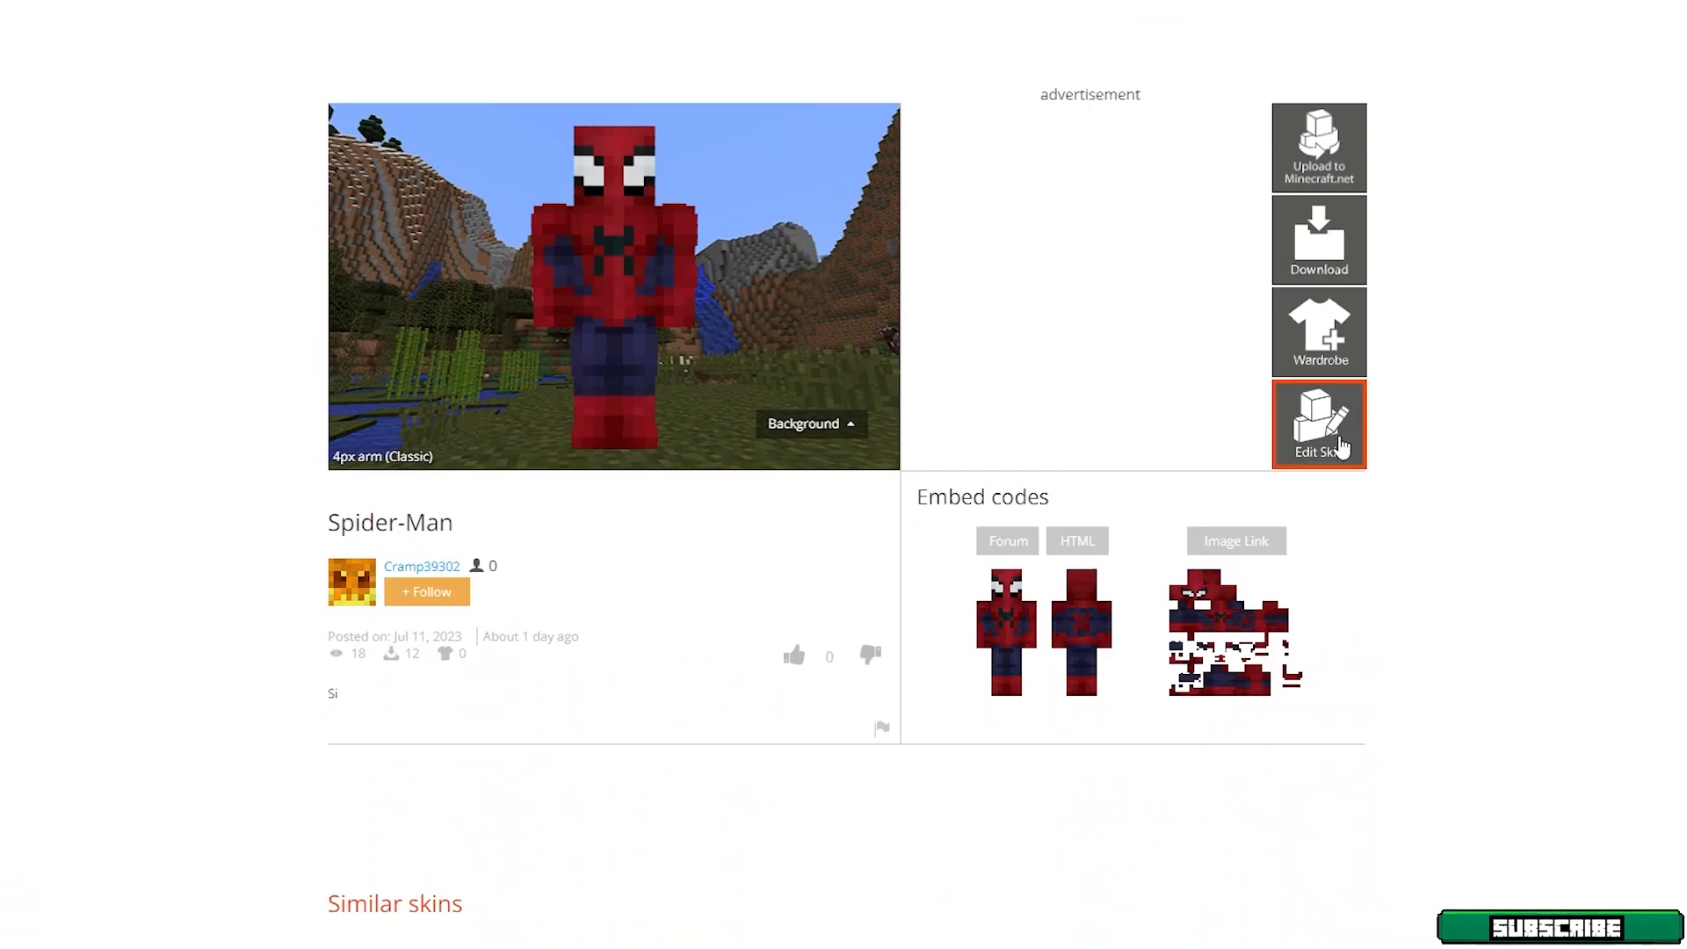
{"action": "left_click", "coordinate": [1318, 423]}
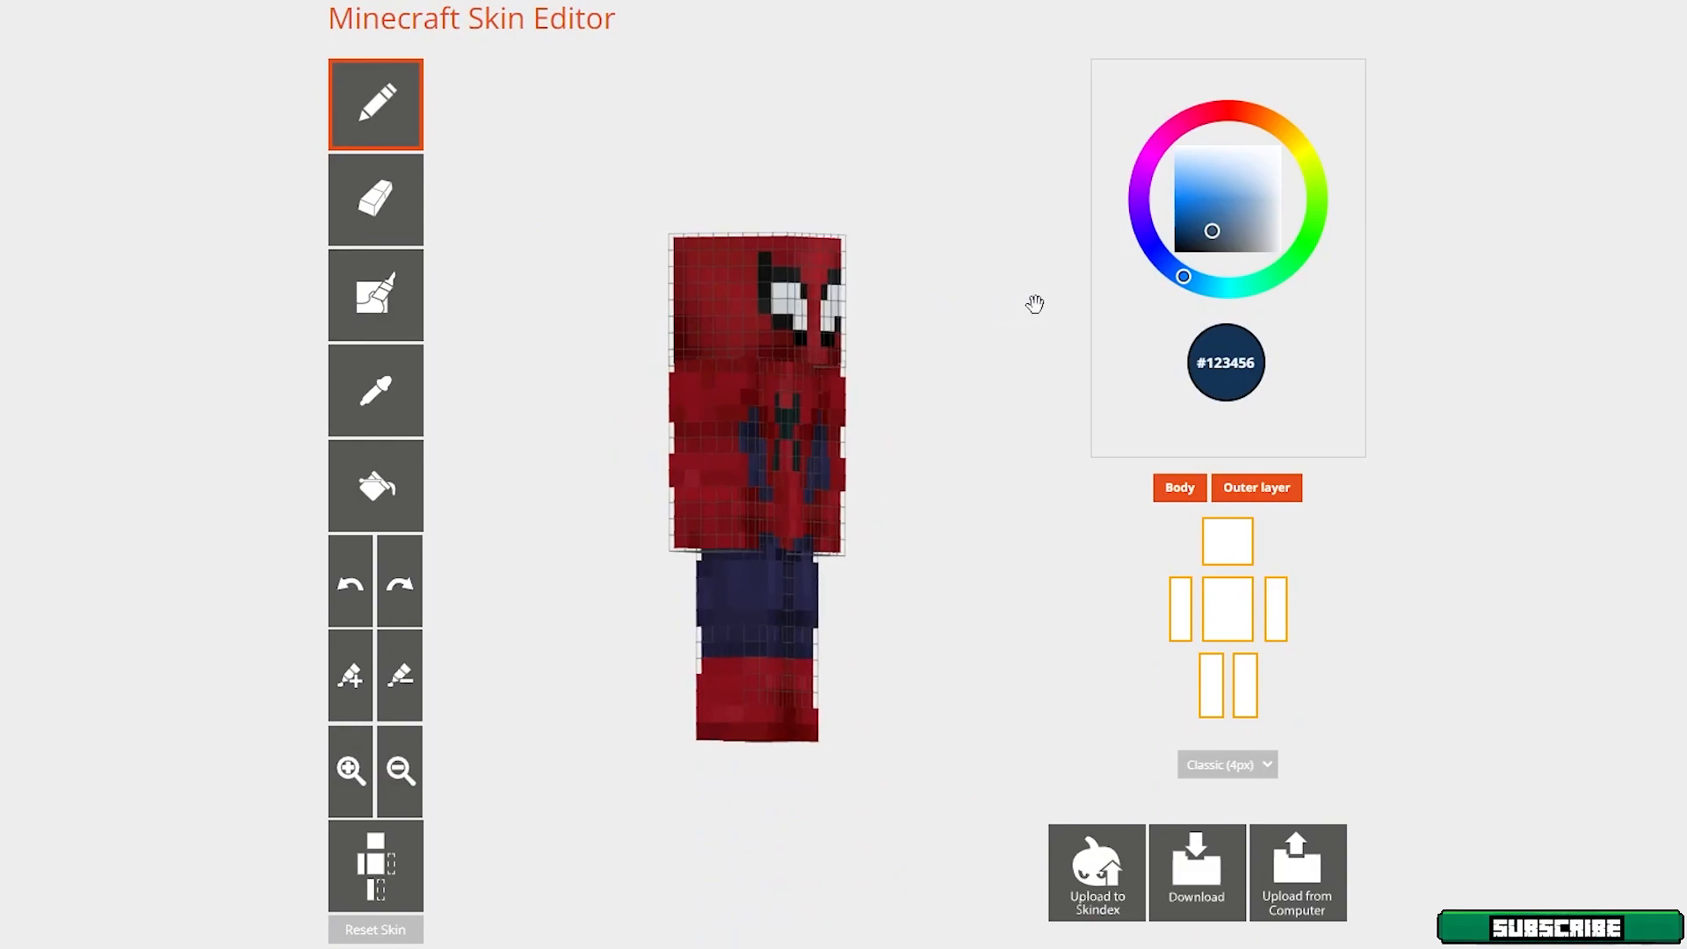
Download the Spider-Man skin PNG from the Minecraft Skin Editor.
{"action": "left_click", "coordinate": [1185, 200]}
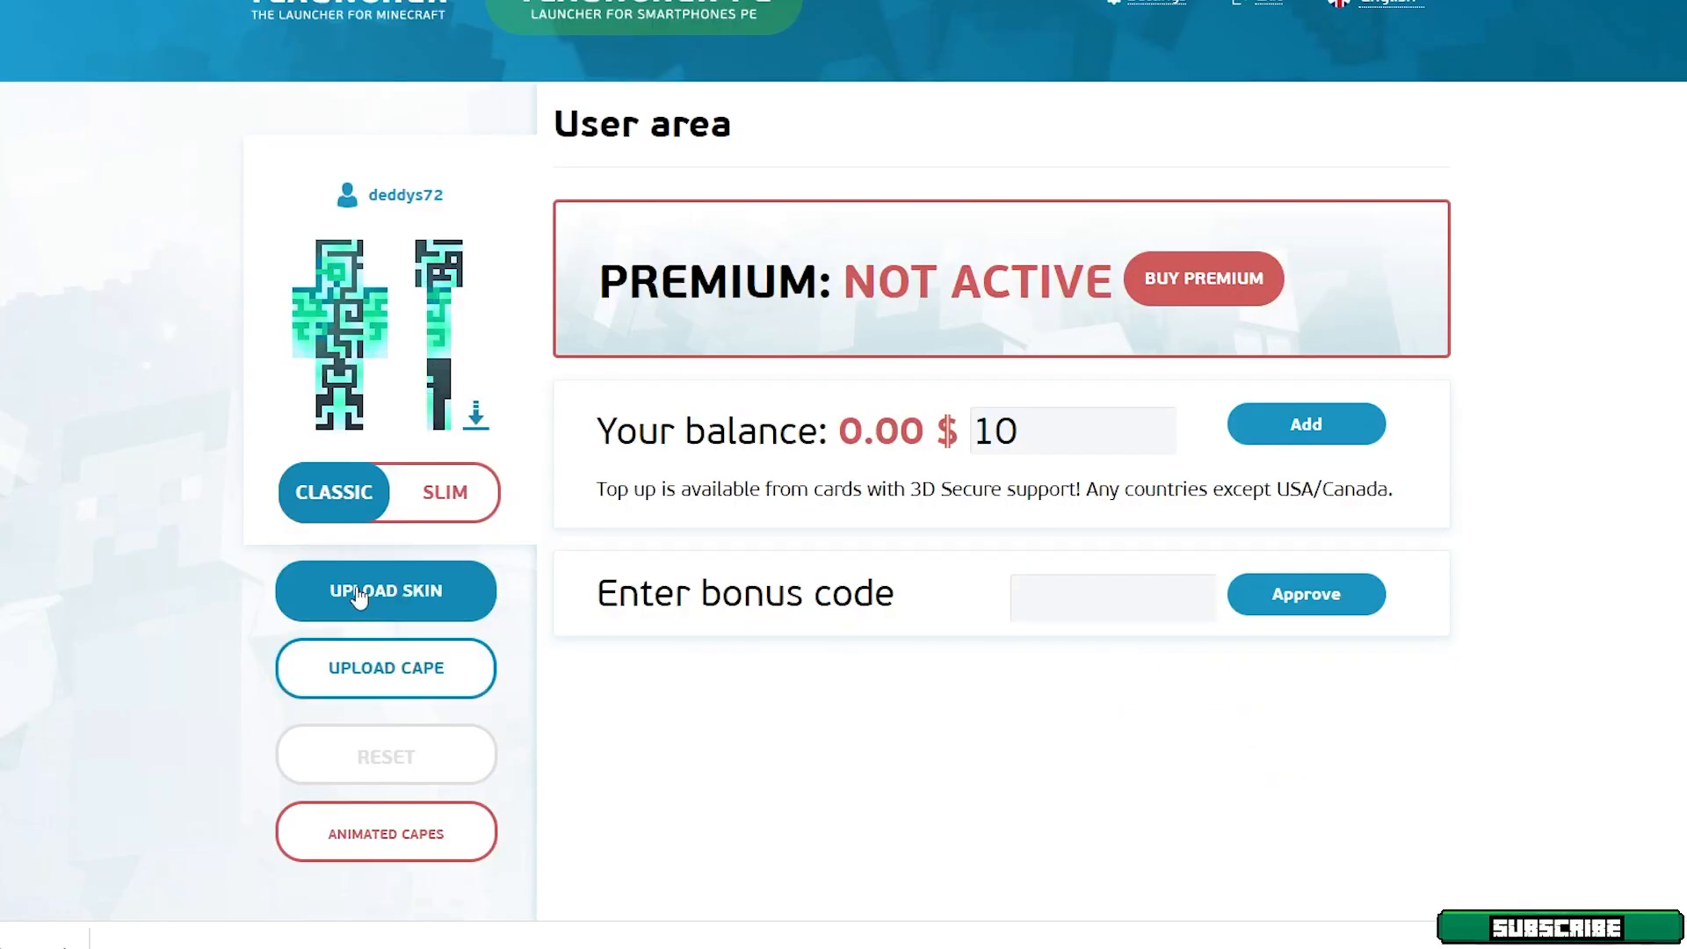
Upload the downloaded Spider-Man skin PNG as the account's skin.
{"action": "left_click", "coordinate": [386, 591]}
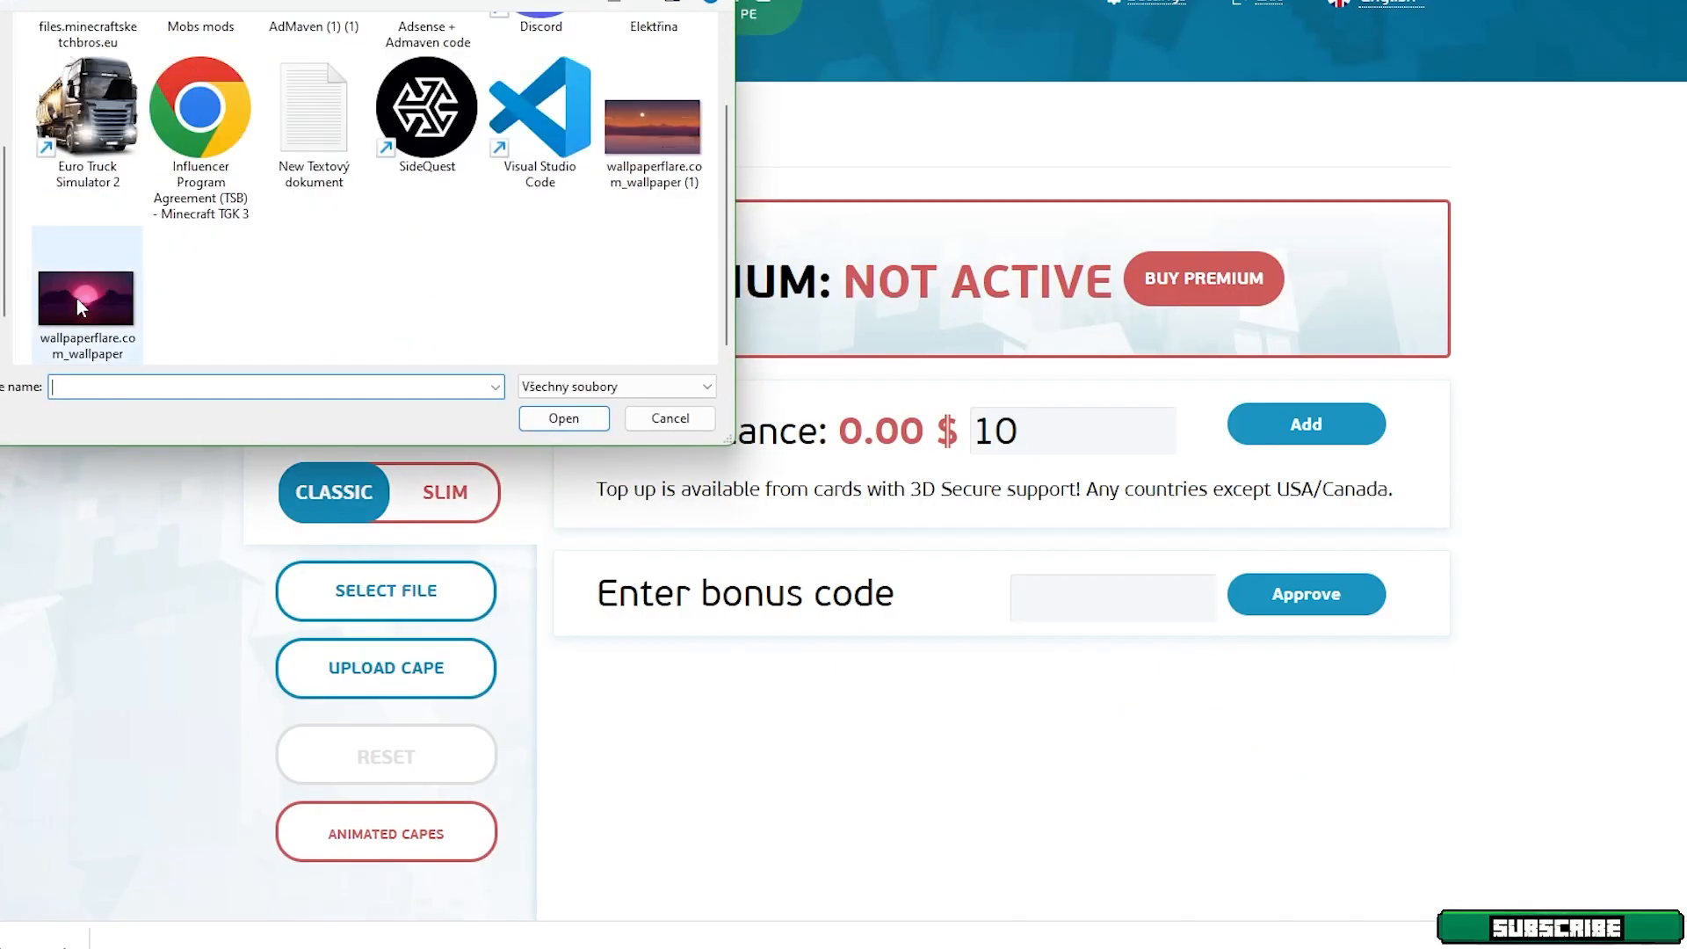
{"action": "left_click", "coordinate": [564, 418]}
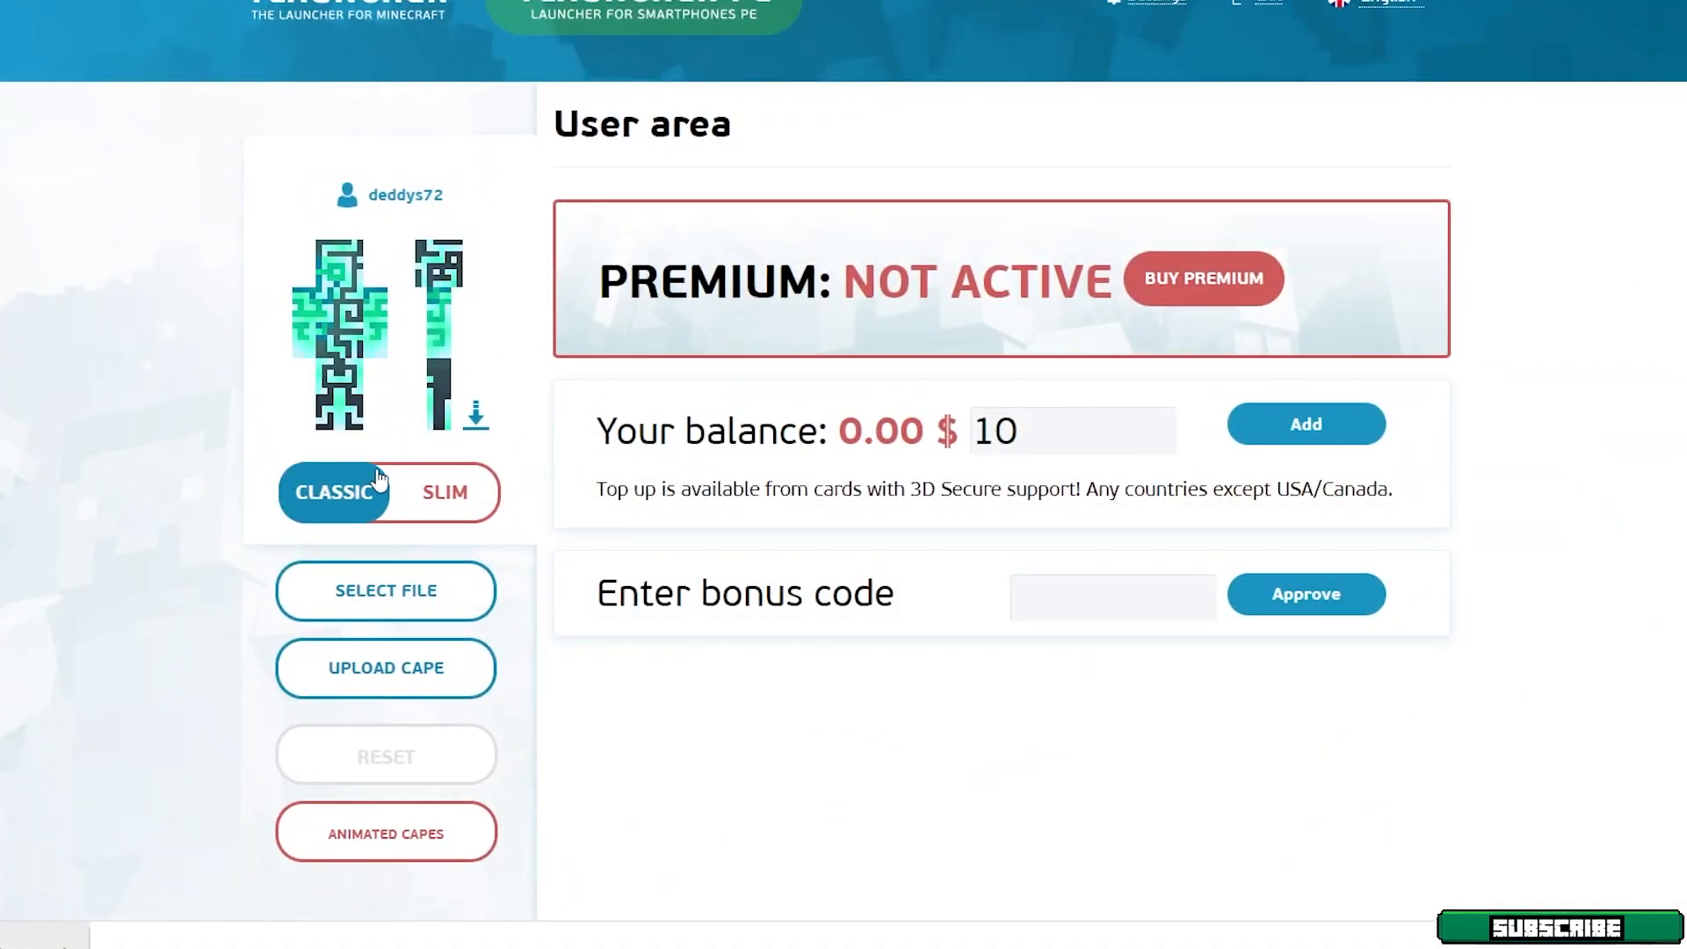
{"action": "left_click", "coordinate": [385, 590]}
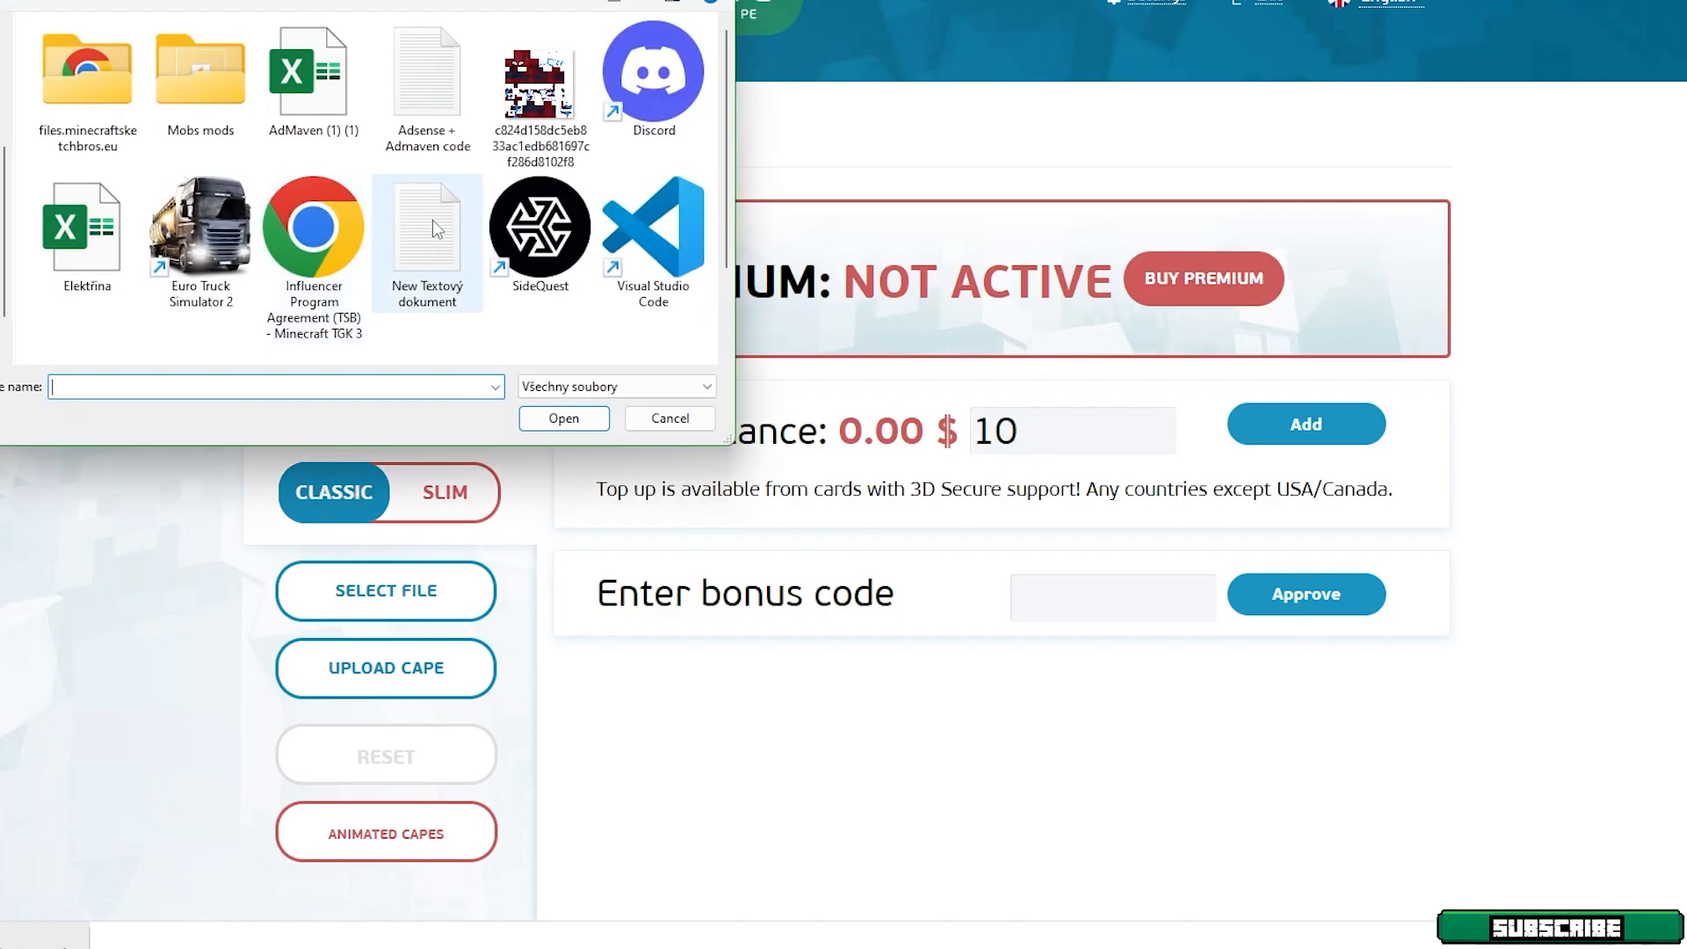
{"action": "left_click", "coordinate": [670, 418]}
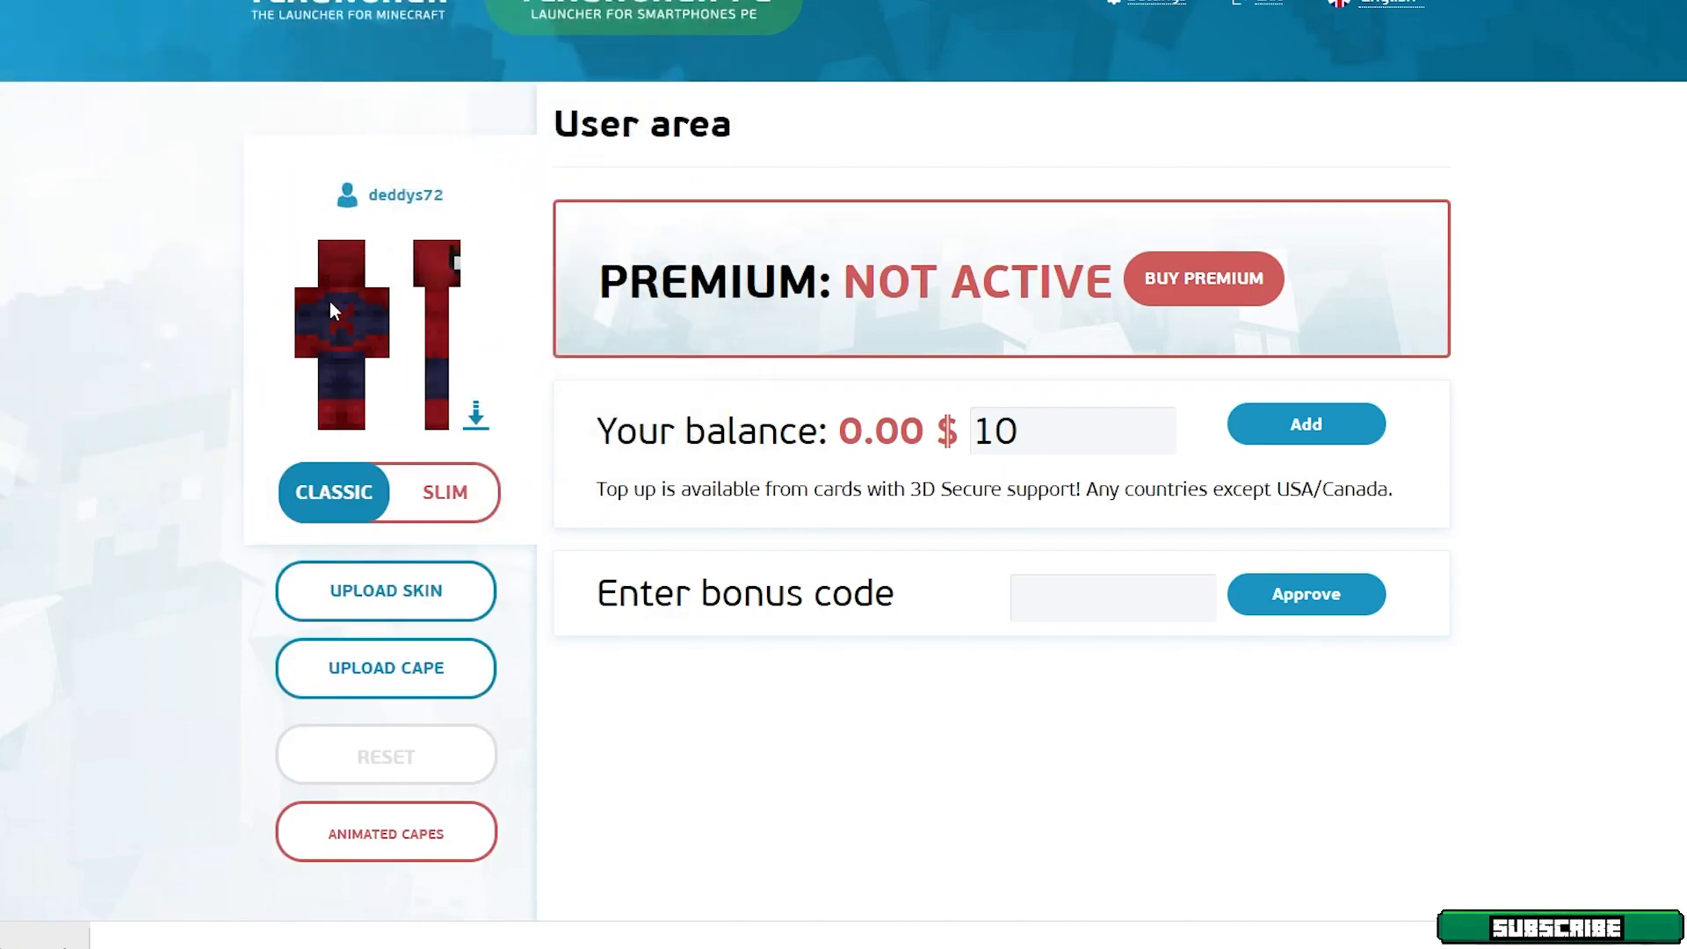